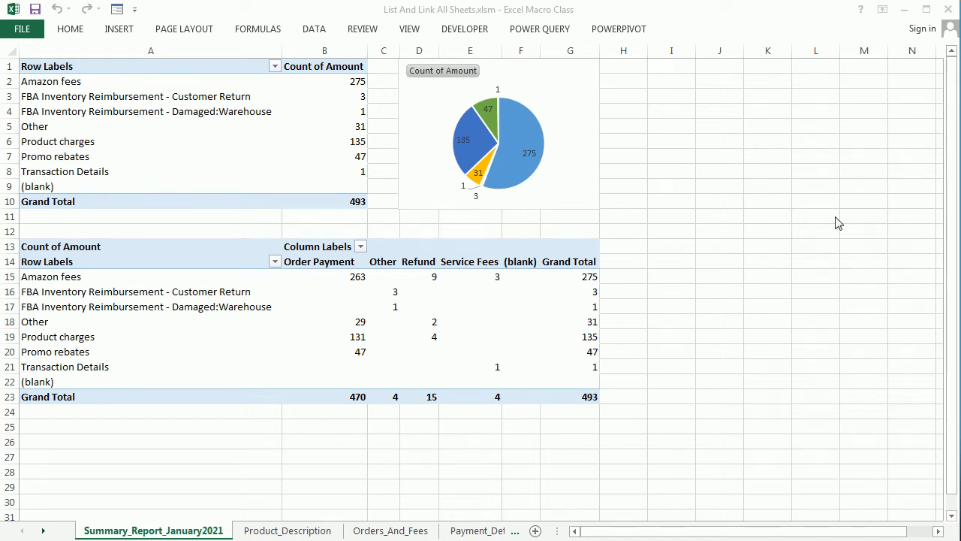
pyautogui.moveTo(452, 63)
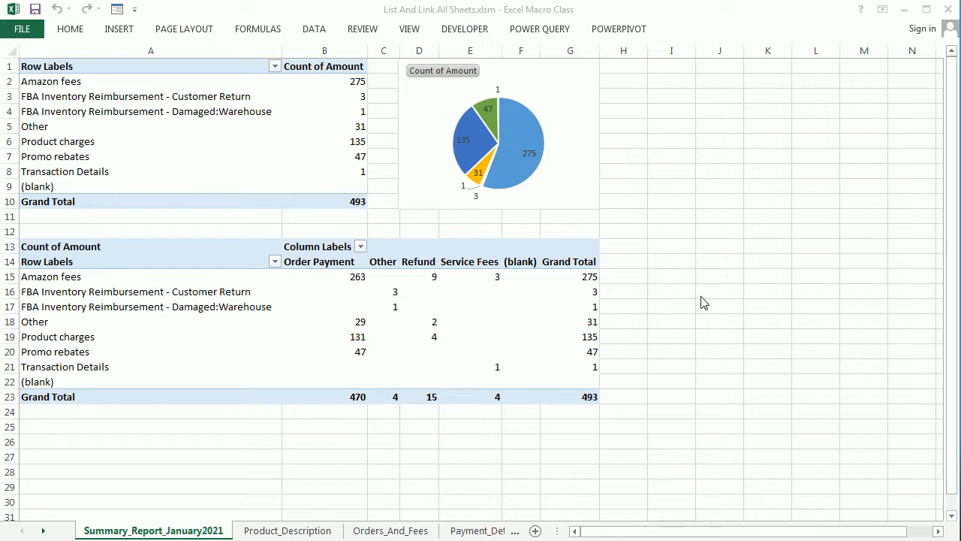
pyautogui.moveTo(829, 306)
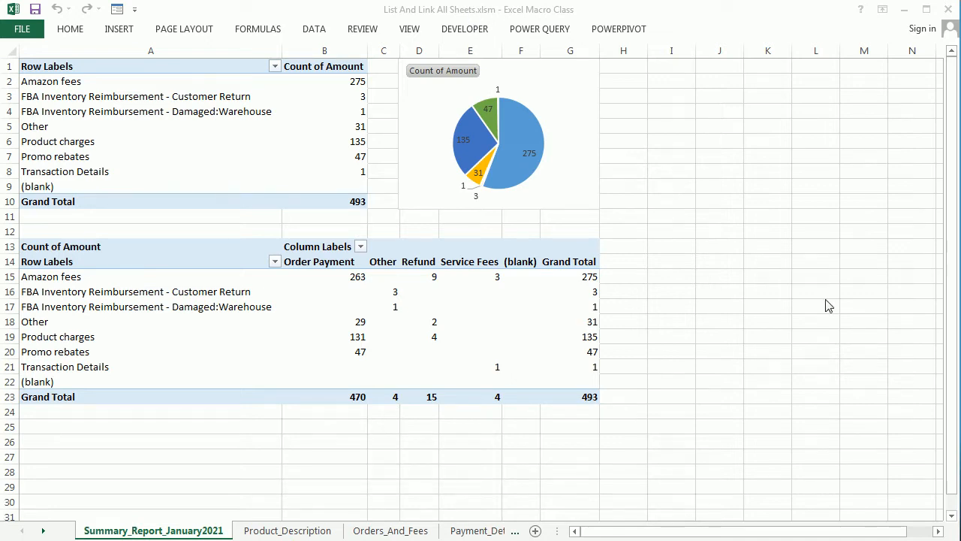
pyautogui.moveTo(211, 447)
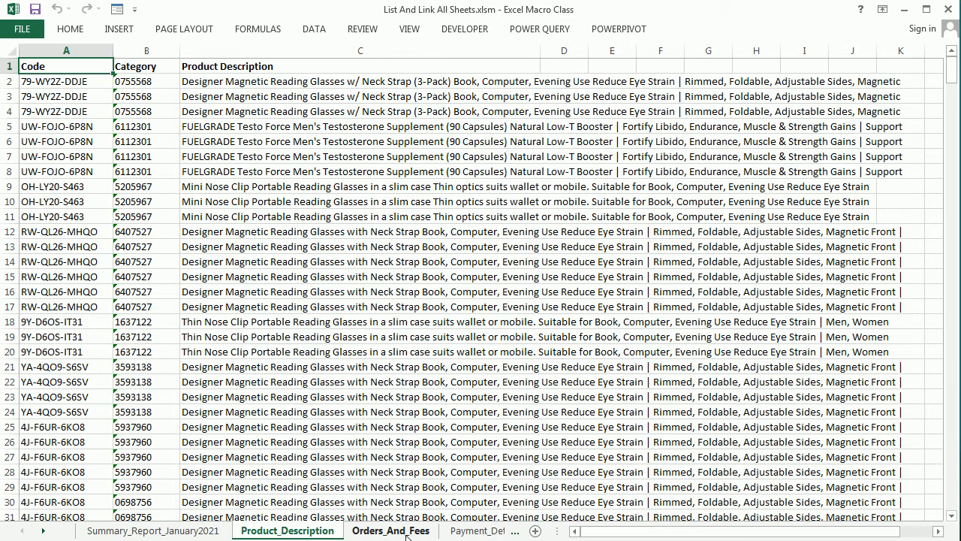
# Check the Orders_And_Fees sheet, then insert a new module in the Visual Basic editor.
pyautogui.click(390, 530)
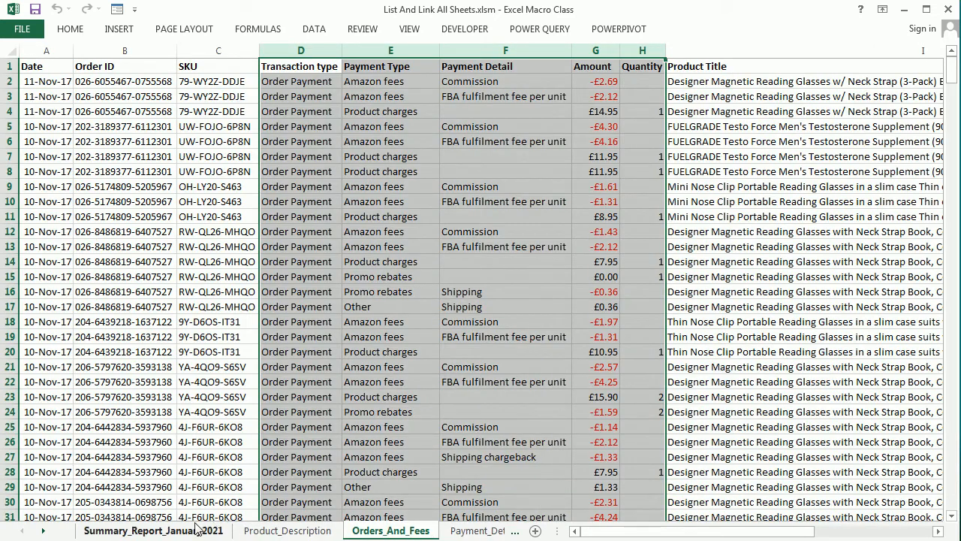
pyautogui.click(152, 530)
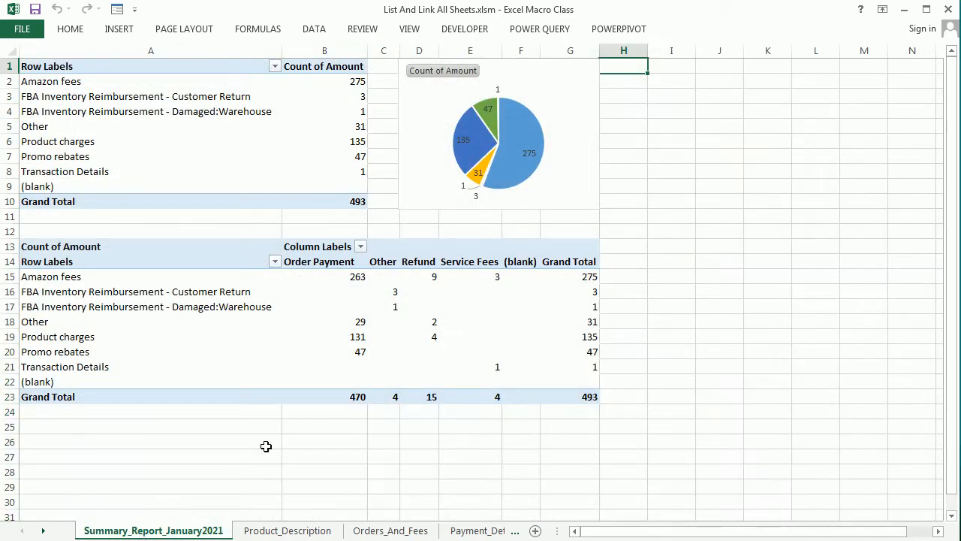
pyautogui.moveTo(241, 510)
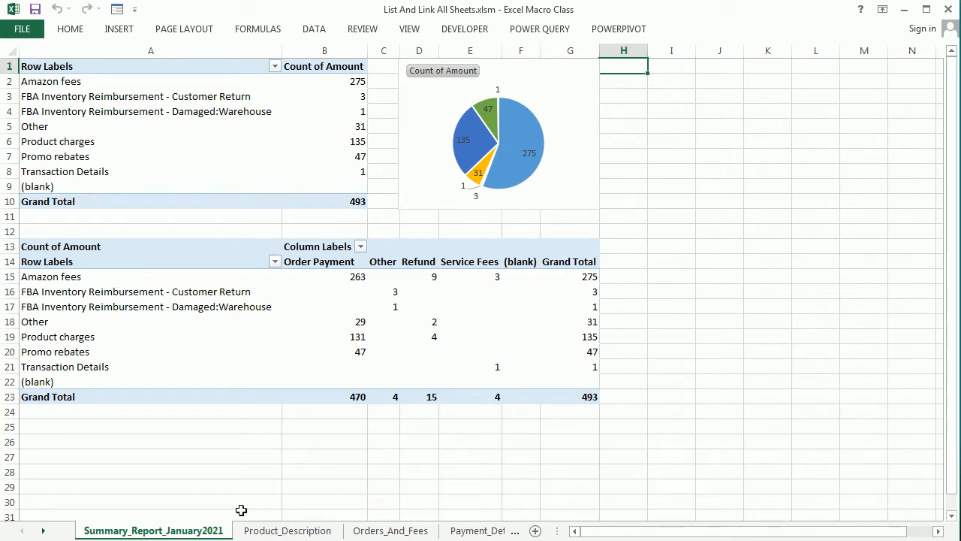
pyautogui.moveTo(524, 516)
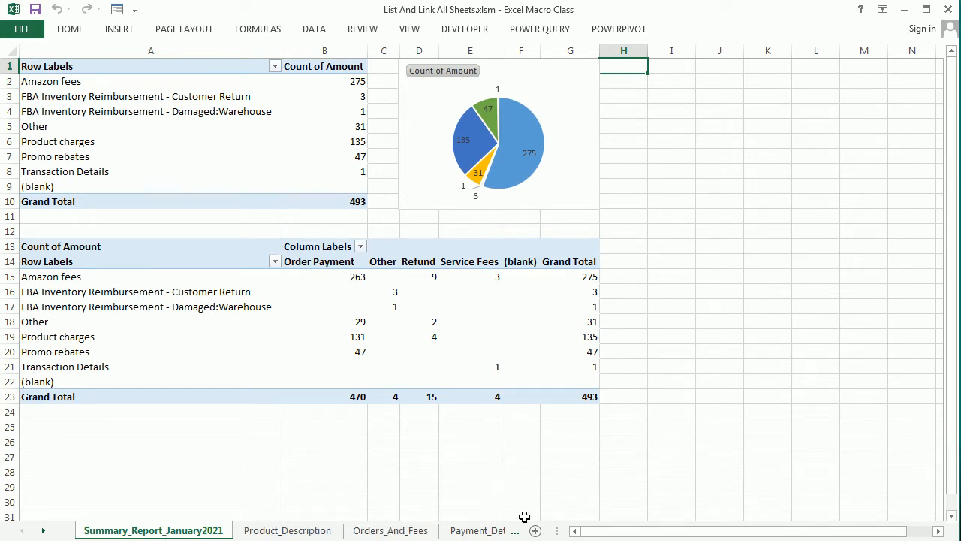
pyautogui.moveTo(802, 414)
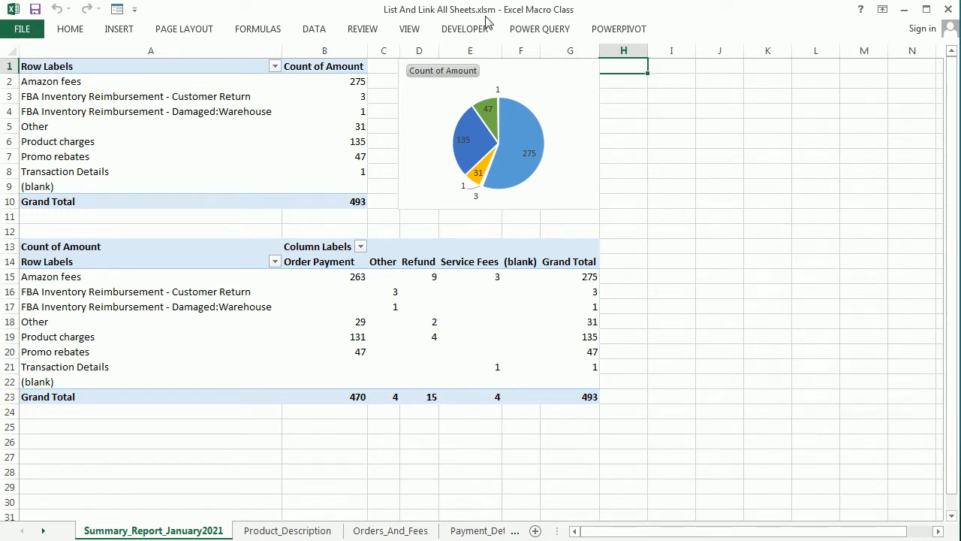
pyautogui.click(464, 28)
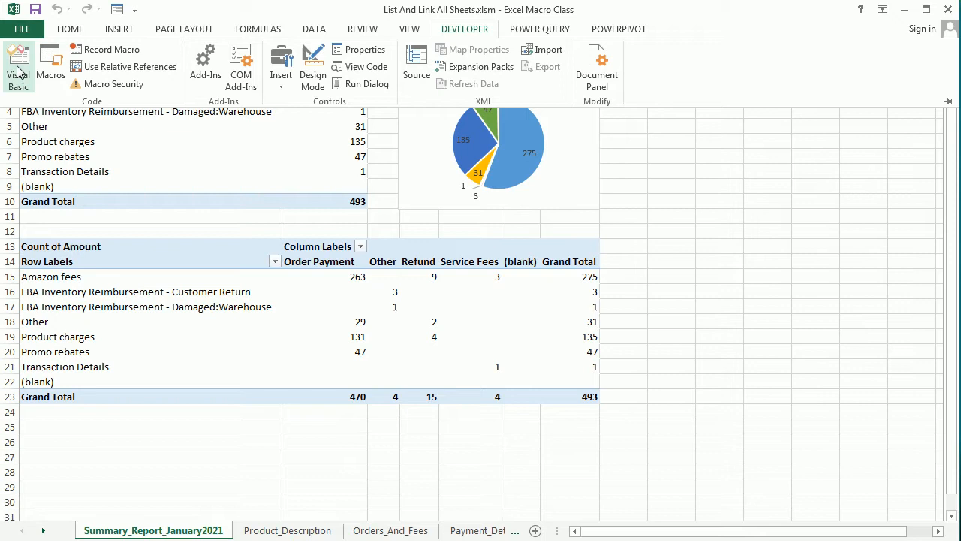
pyautogui.click(18, 67)
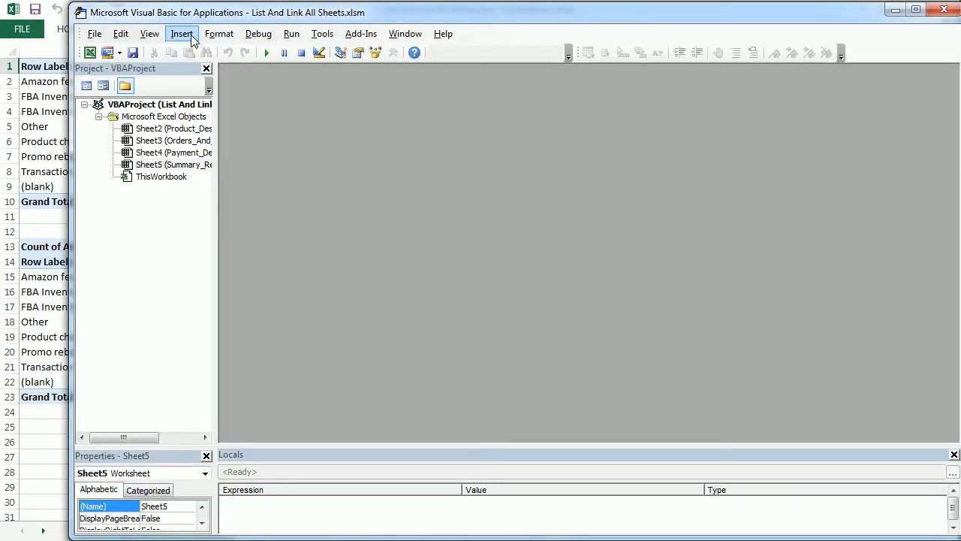
pyautogui.click(182, 33)
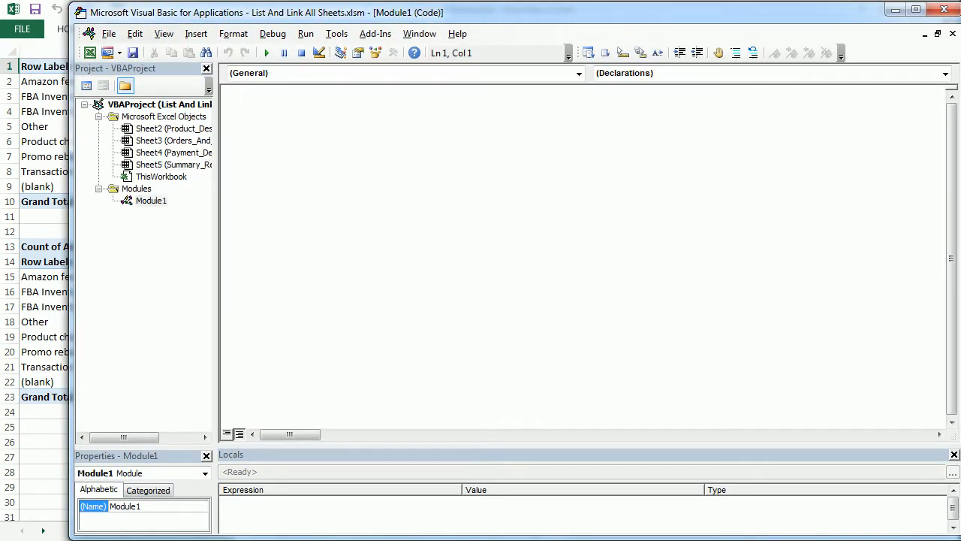
# Start an empty Sub ListAndLinkSheets() procedure in the new module.
pyautogui.write('sub')
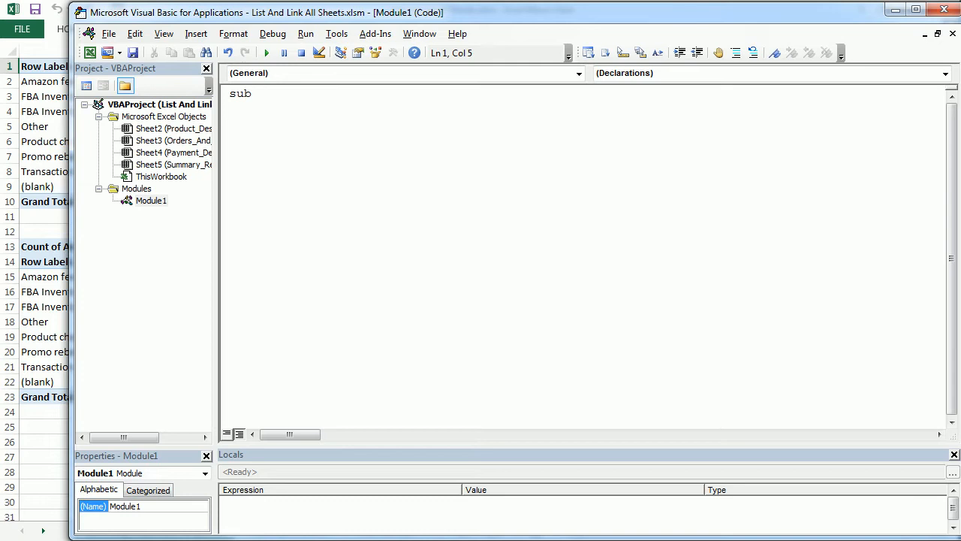
pyautogui.write('List')
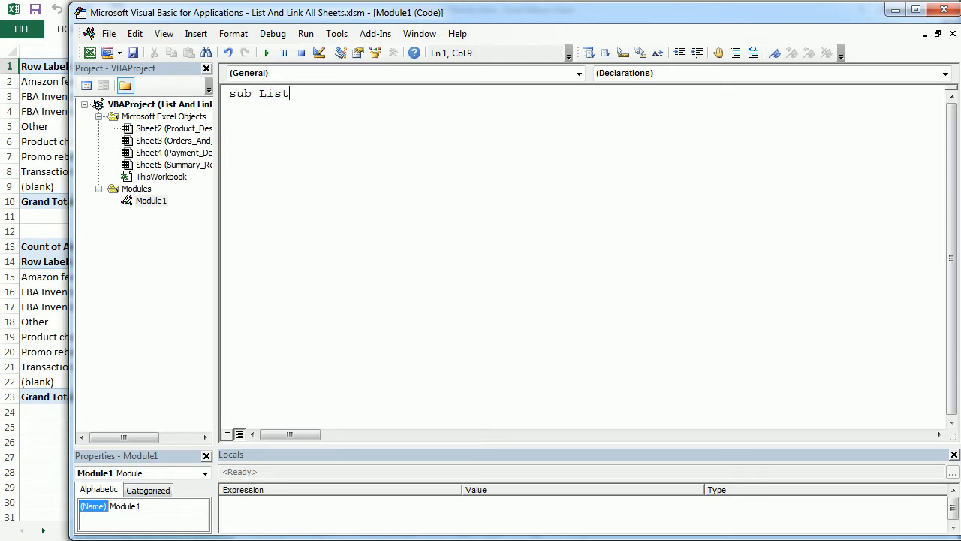
pyautogui.write('AndLinkSheets(')
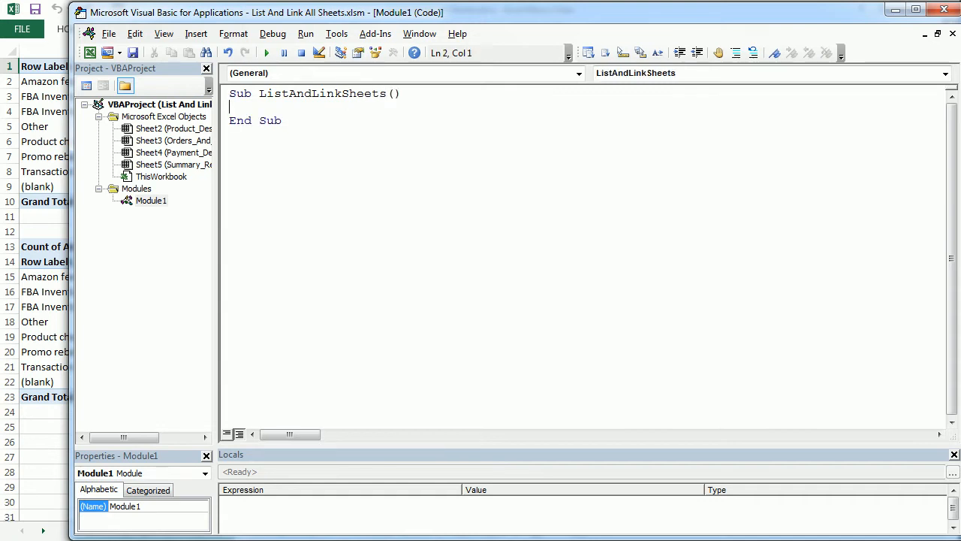
# Declare ws As Worksheet and r As Integer.
pyautogui.write('dim')
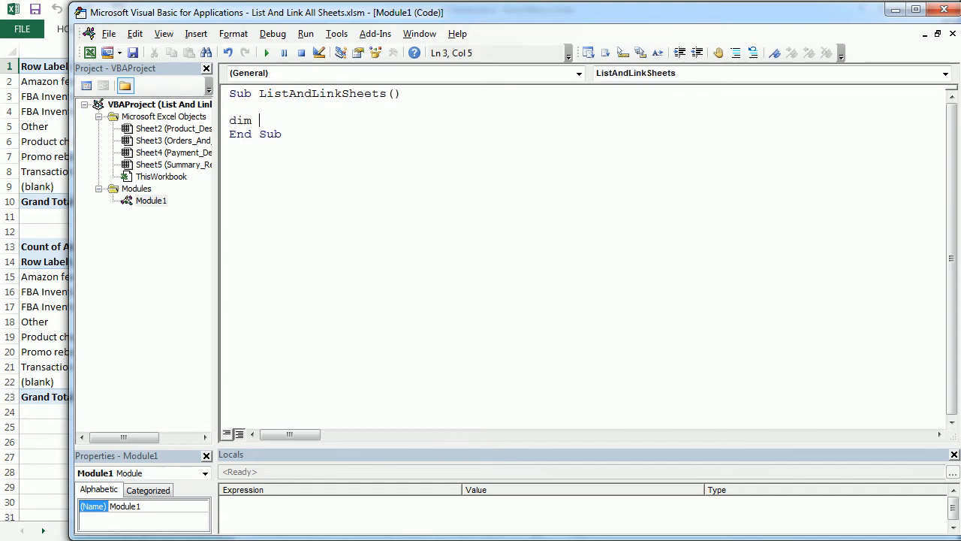
pyautogui.write('ws as works')
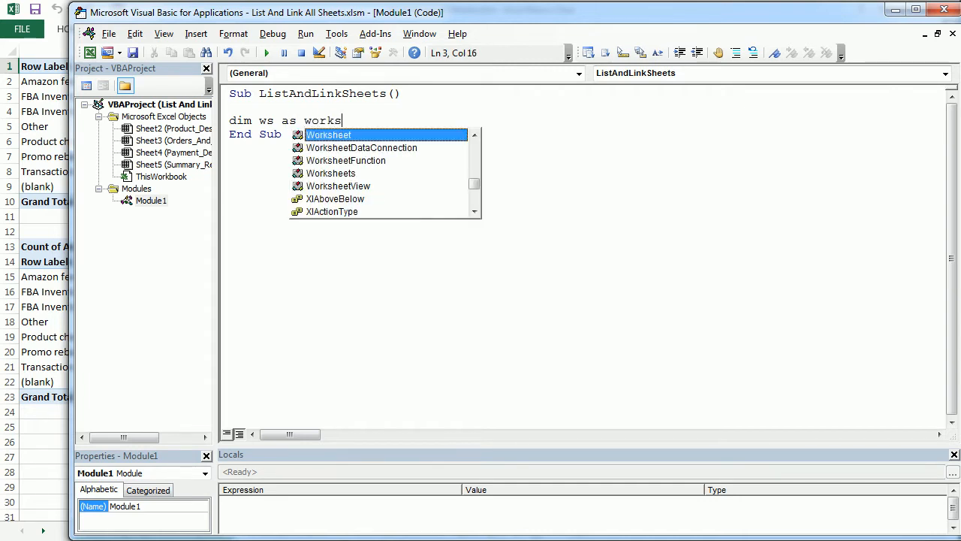
pyautogui.write('heet,')
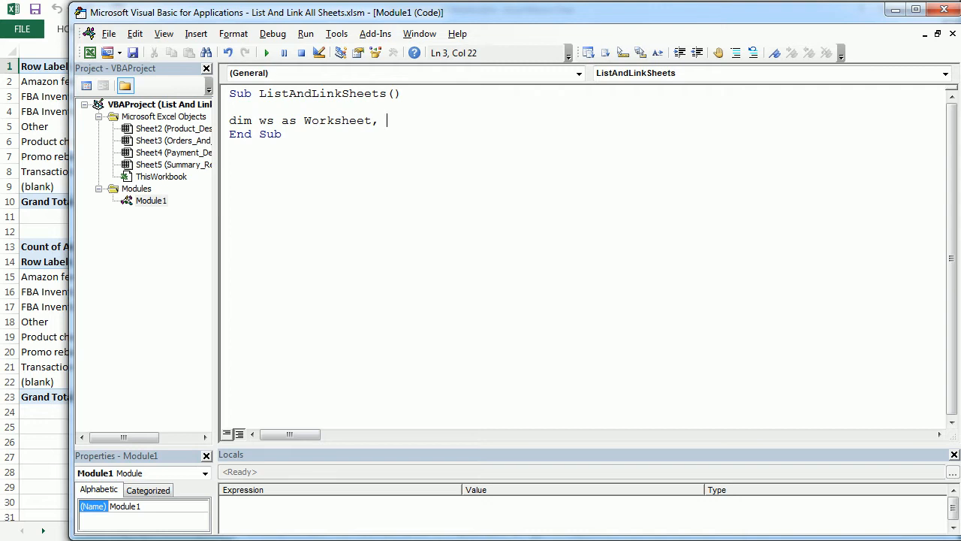
pyautogui.write('r As Integer')
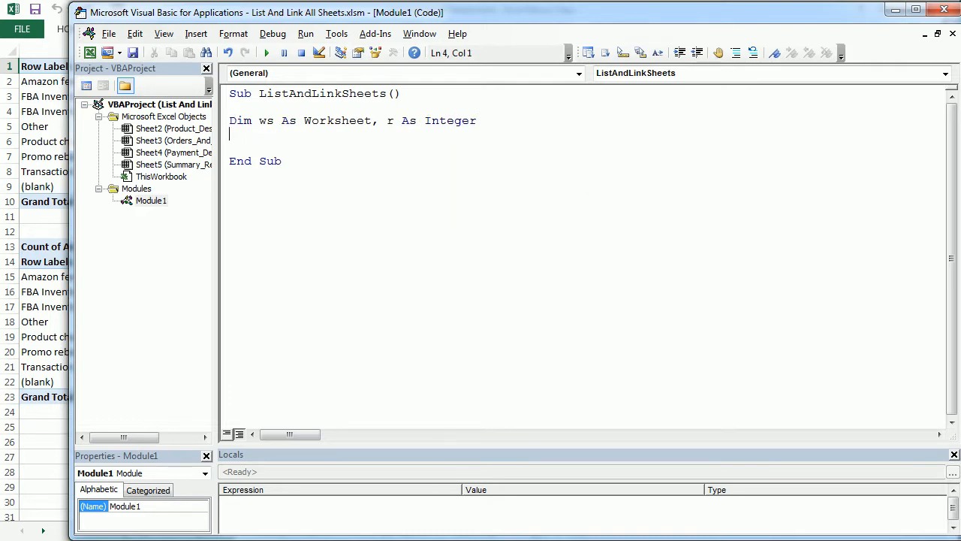
# Add the line Sheets.Add.Name = "List" to create the List sheet.
pyautogui.write('sheet')
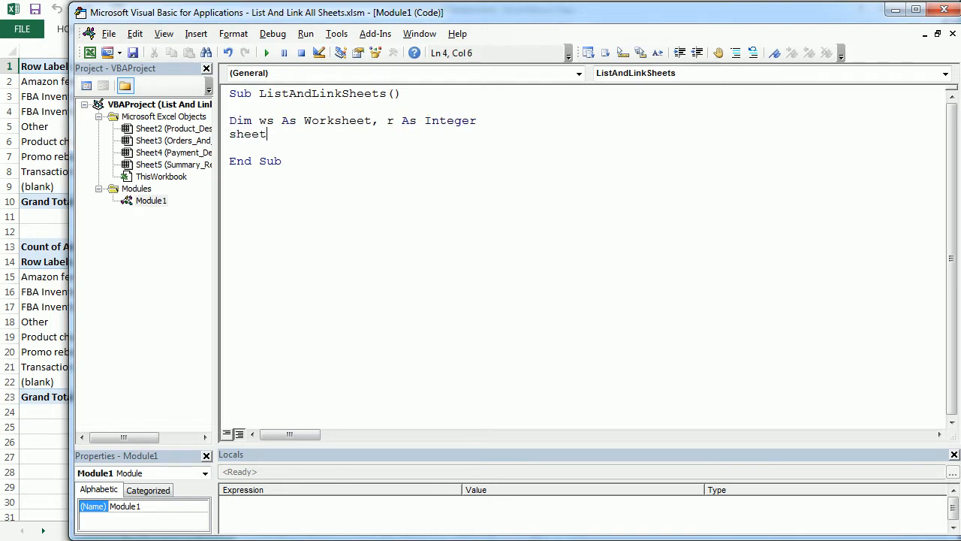
pyautogui.write('s.Add')
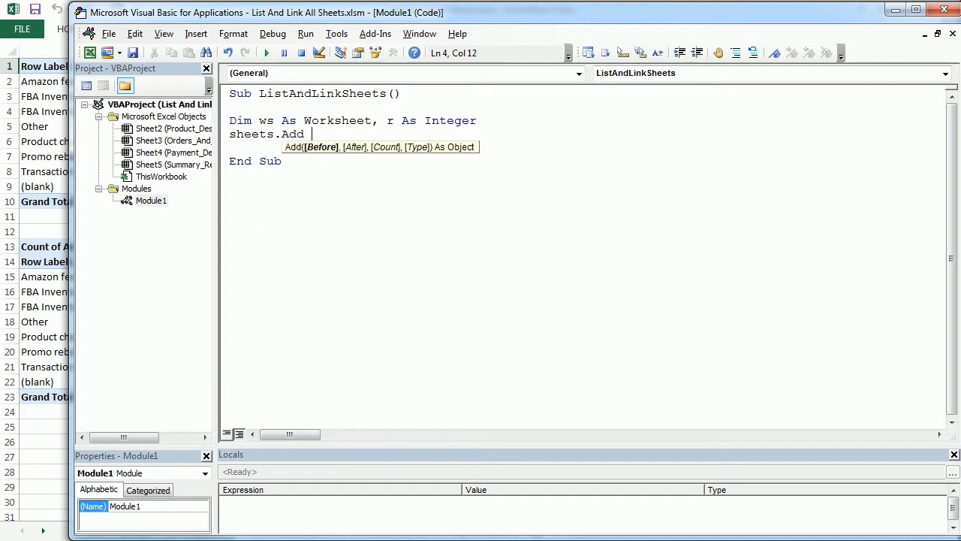
pyautogui.press('Backspace')
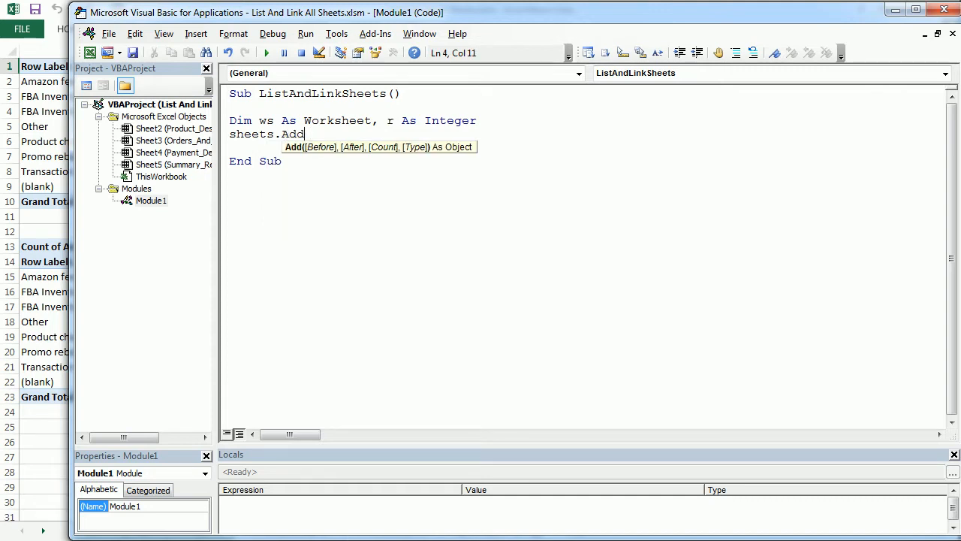
pyautogui.write('.name')
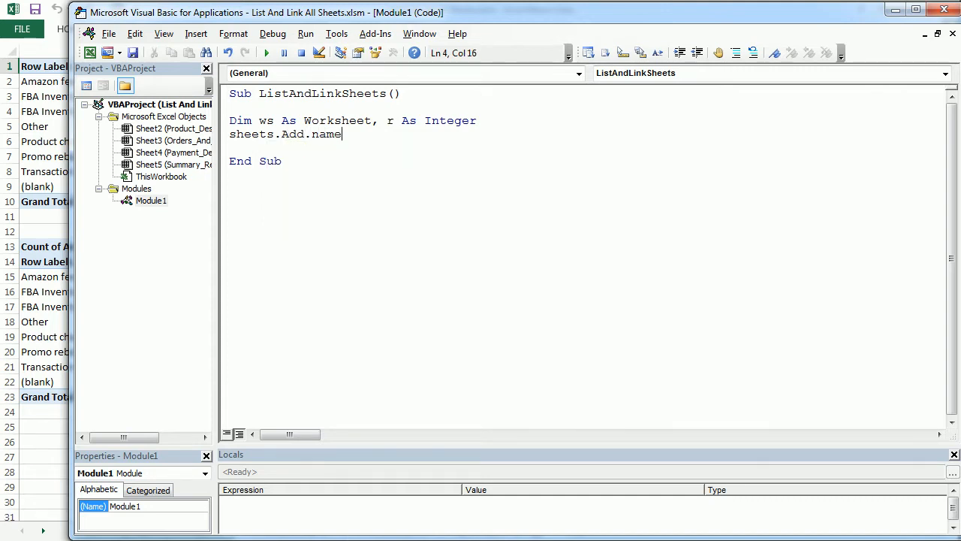
pyautogui.write('="')
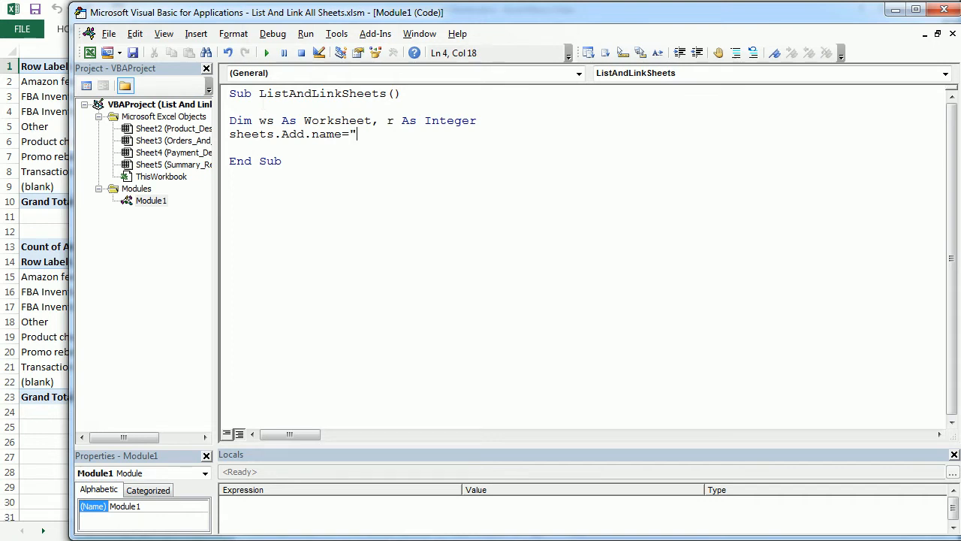
pyautogui.write('List')
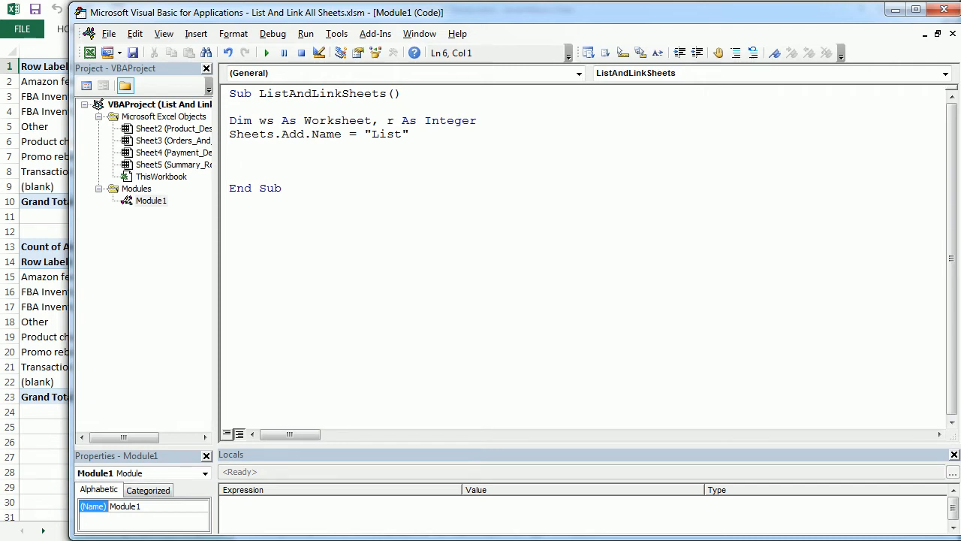
# Begin a For Each ws In Worksheets loop.
pyautogui.write('for each')
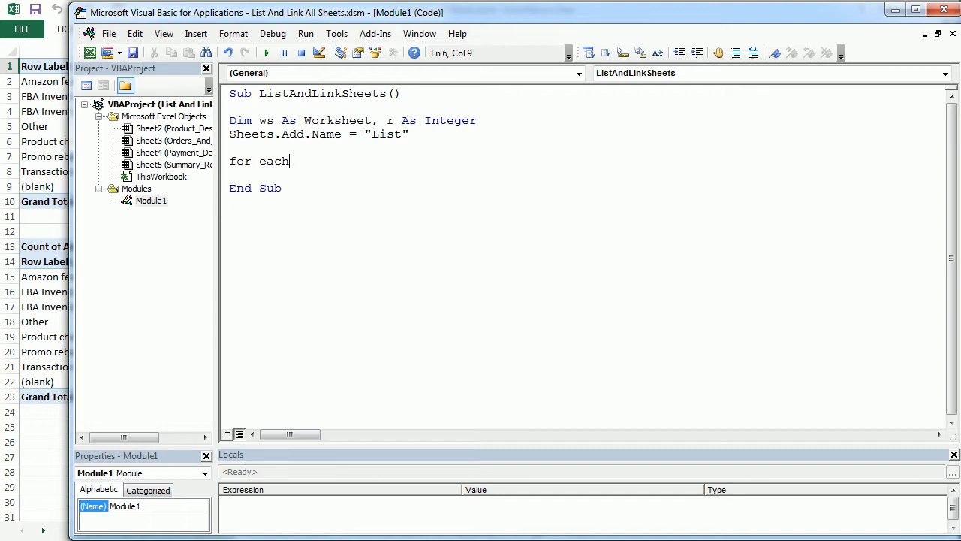
pyautogui.write('ws in')
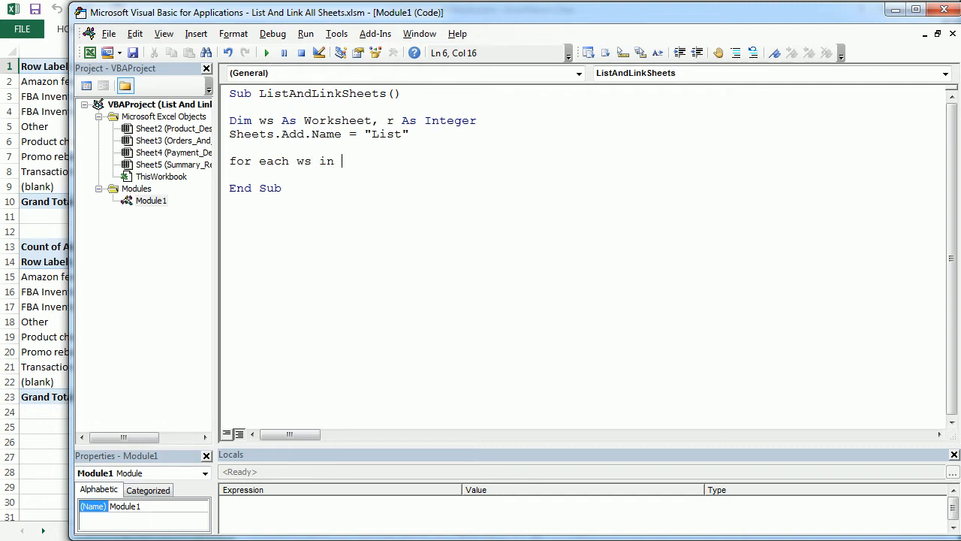
pyautogui.write('workshe')
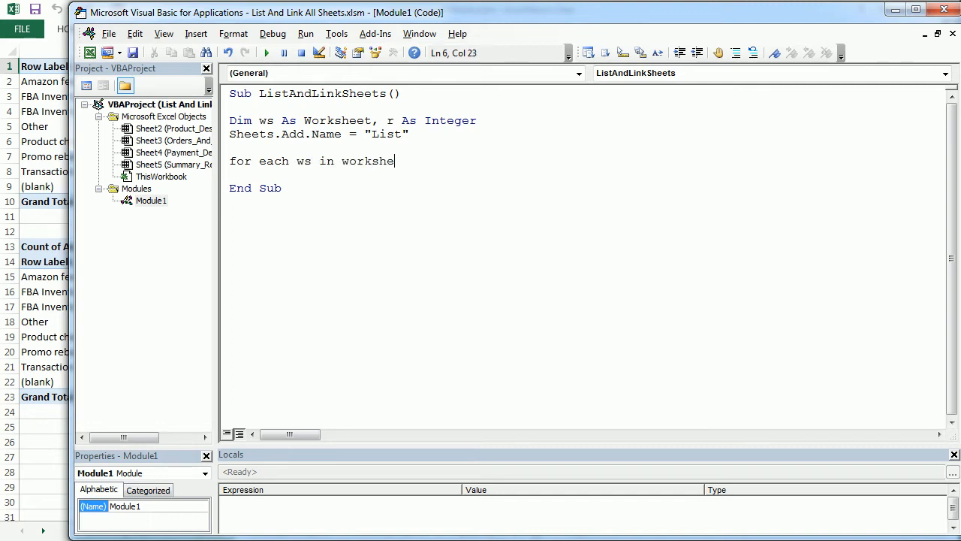
pyautogui.write('ets')
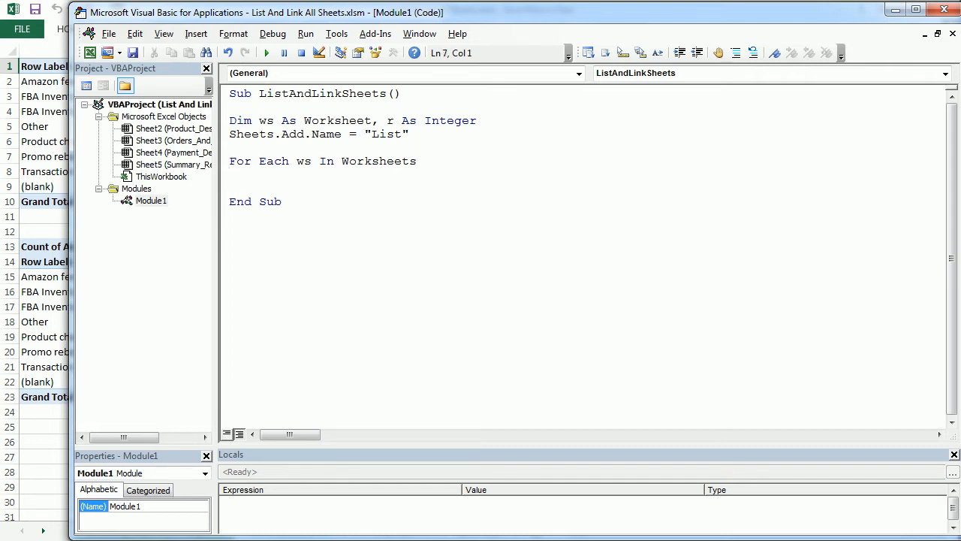
# Add the test If ws.Name <> "List" Then inside the loop.
pyautogui.write('if')
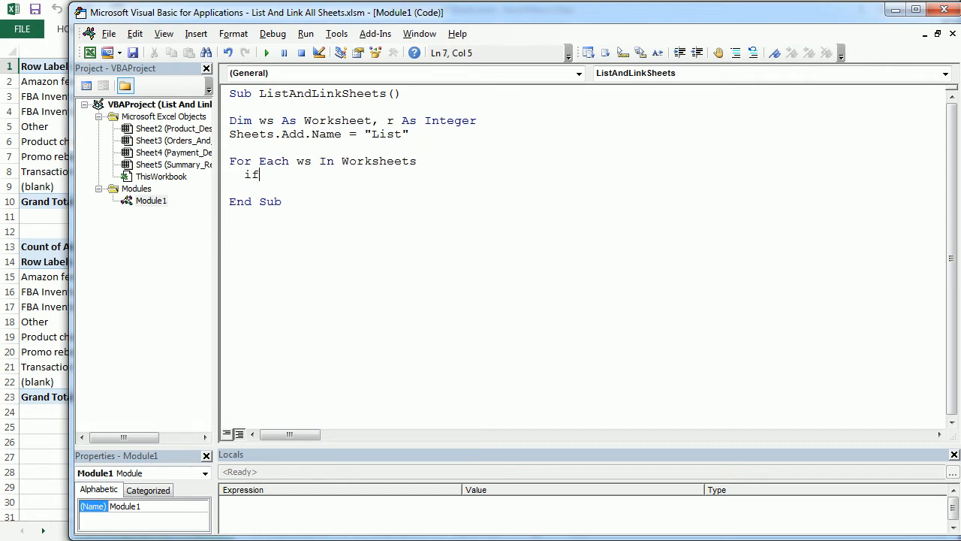
pyautogui.write('ws')
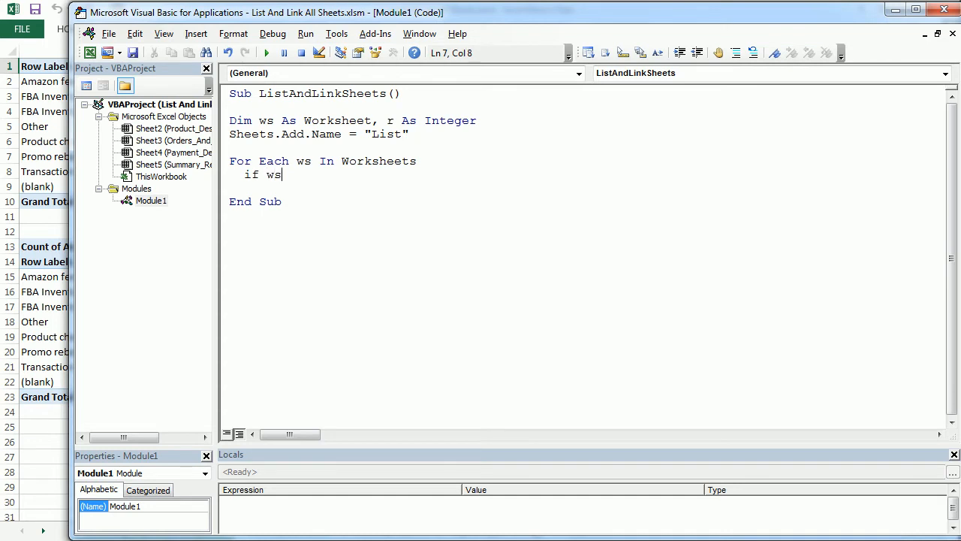
pyautogui.write('.')
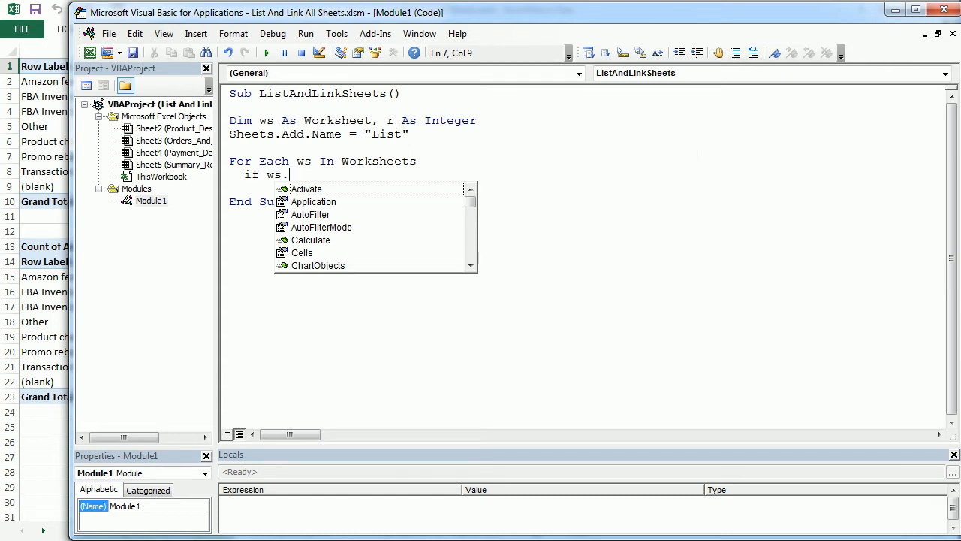
pyautogui.write('name')
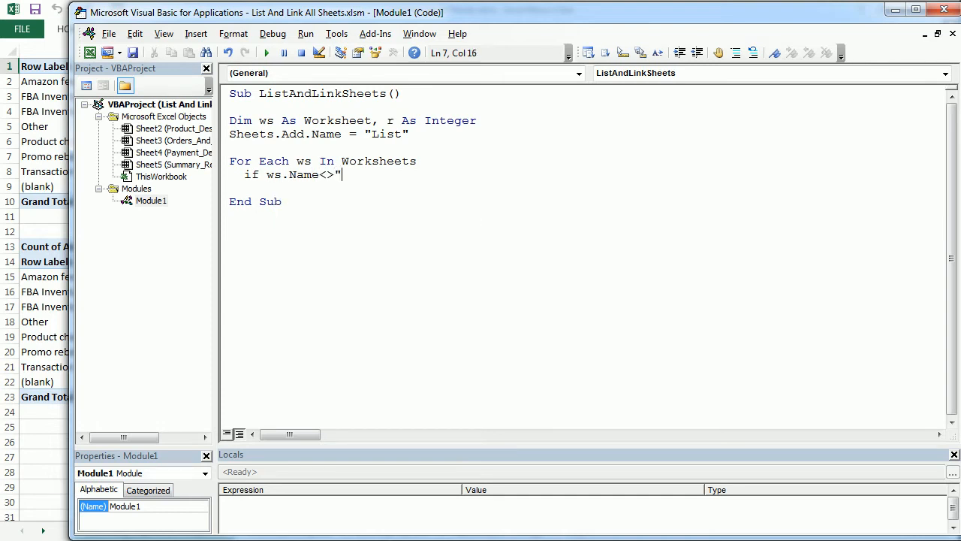
pyautogui.write('List" Then')
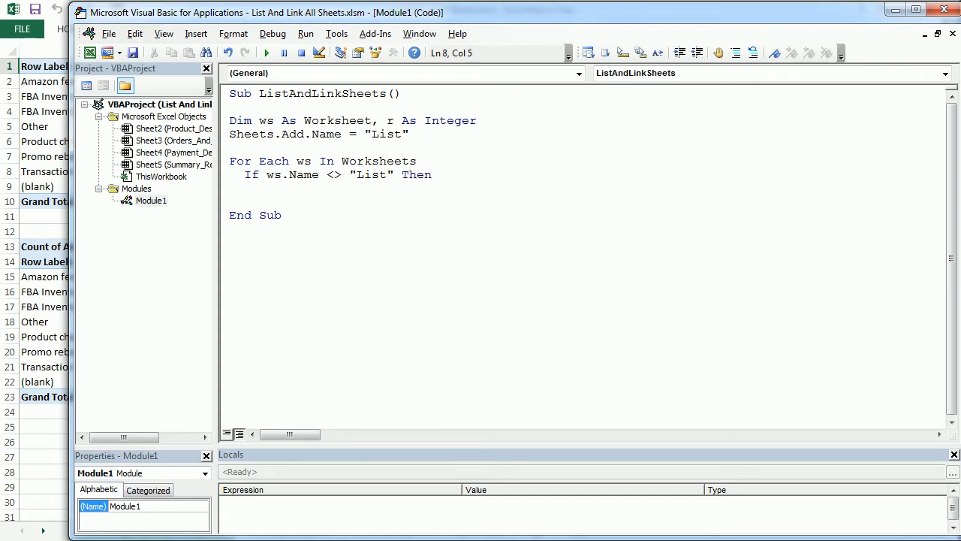
# Add r = r + 1 and Range("A" & r).Value = ws.Name inside the If block.
pyautogui.write('r=r')
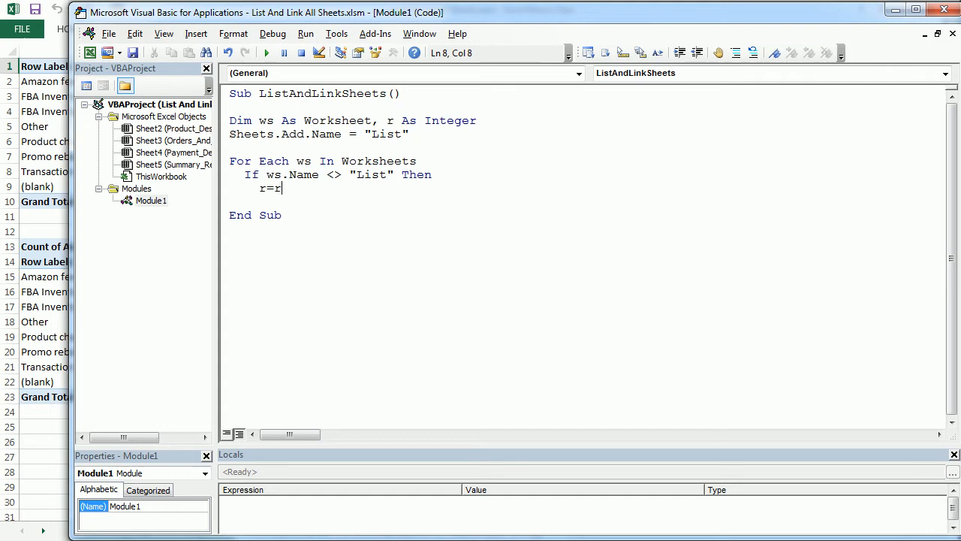
pyautogui.write('+ 1')
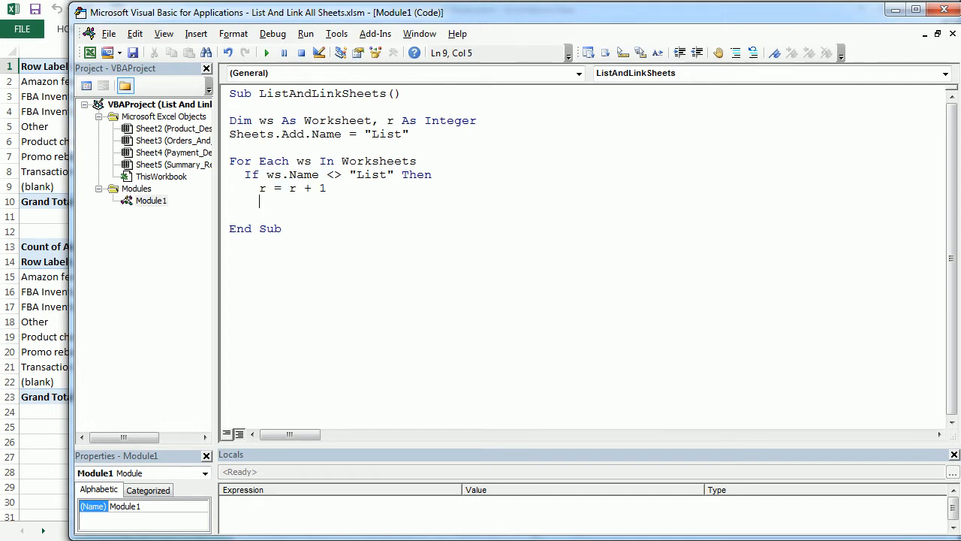
pyautogui.write('range(')
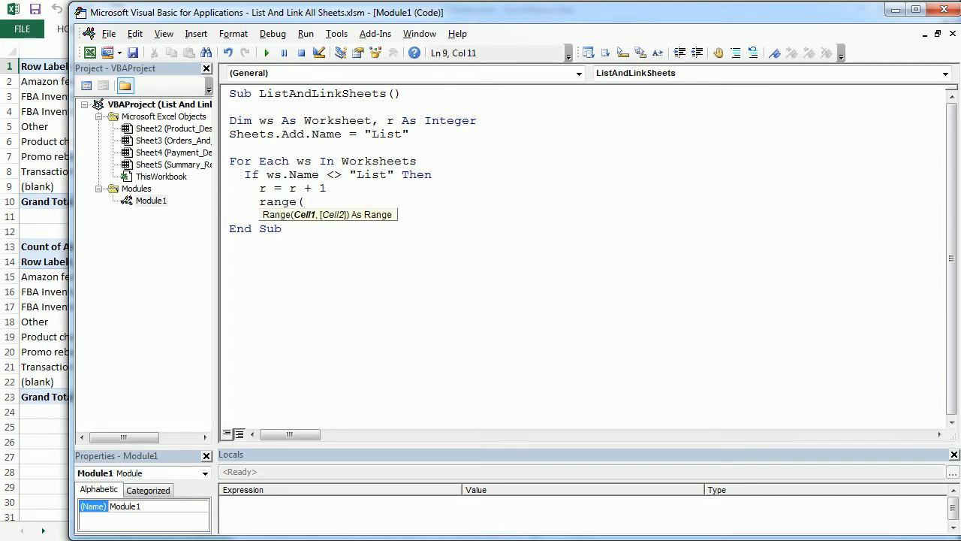
pyautogui.write('"A"&r)')
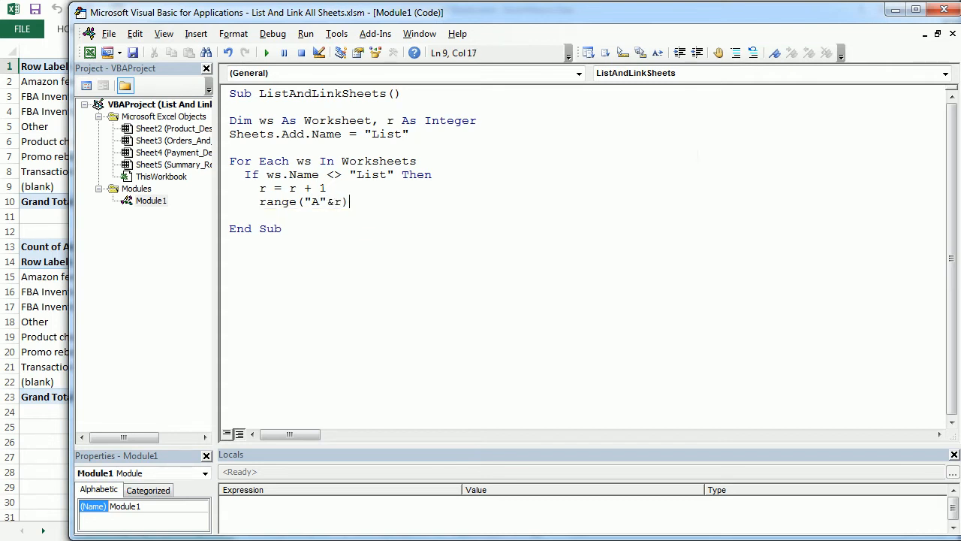
pyautogui.write('.value')
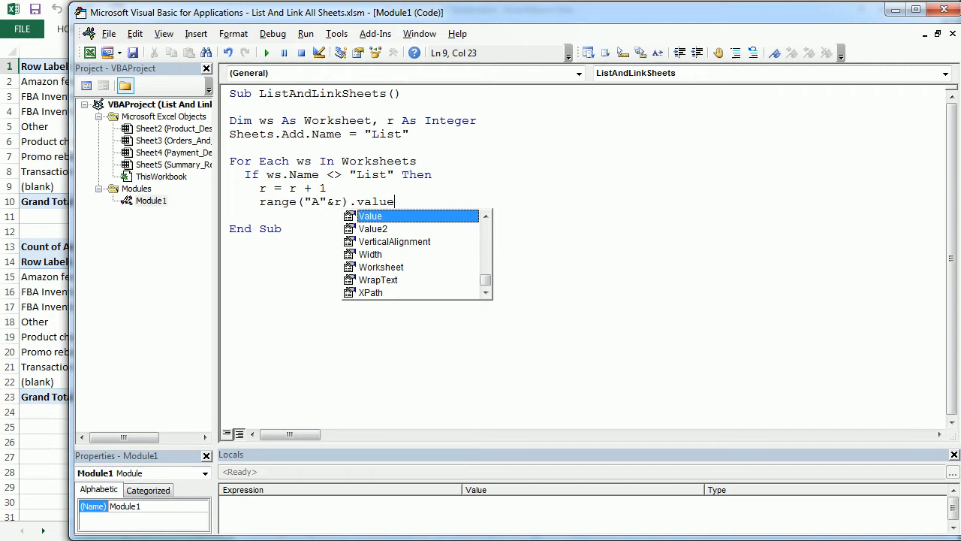
pyautogui.write('=ws.')
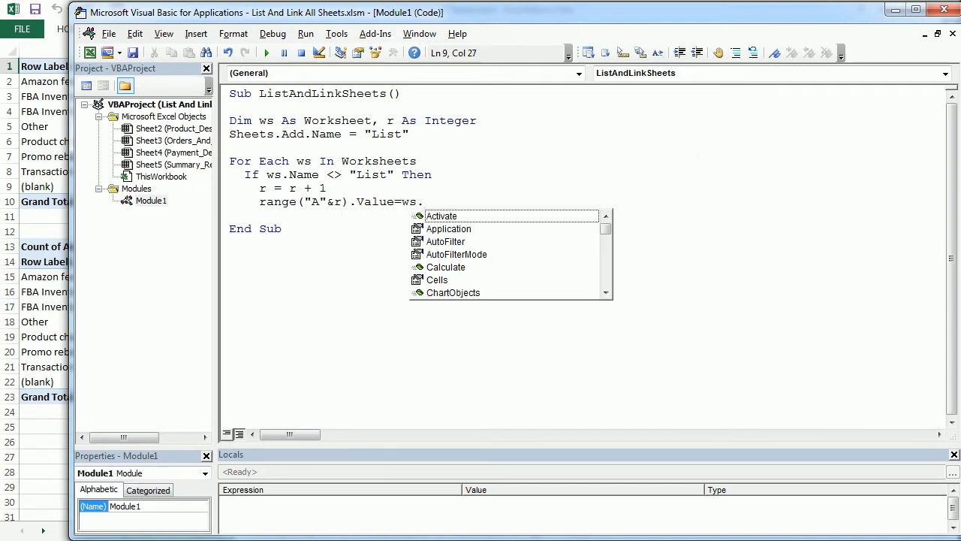
pyautogui.write('name')
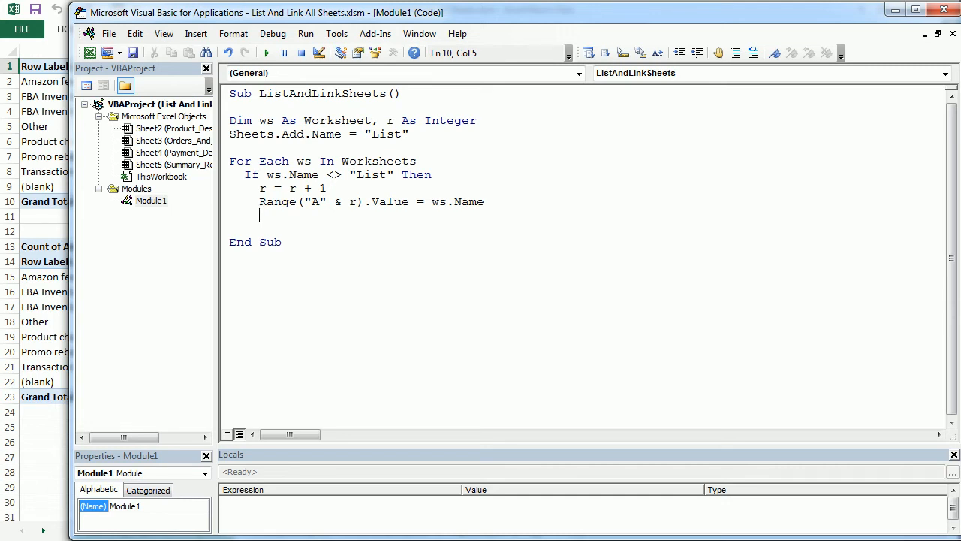
pyautogui.click(394, 174)
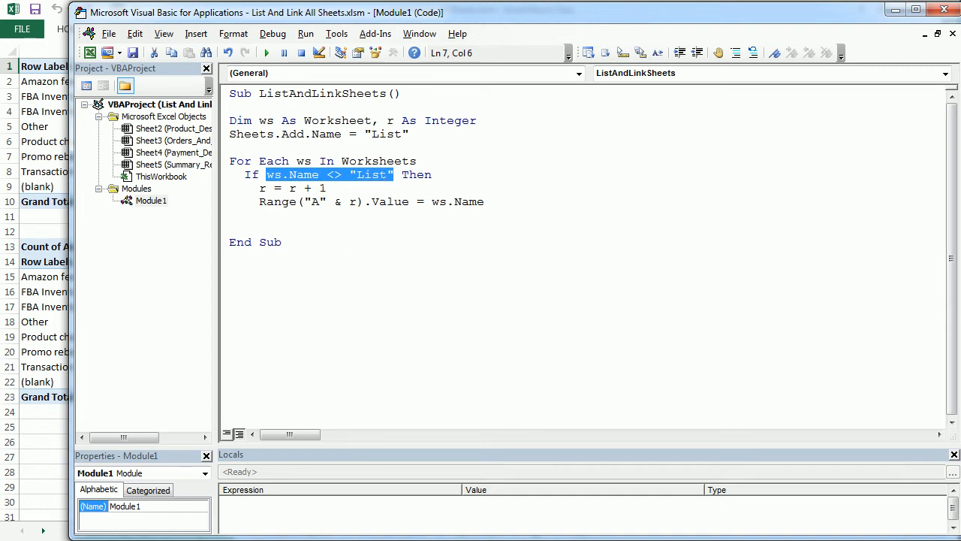
pyautogui.doubleClick(388, 201)
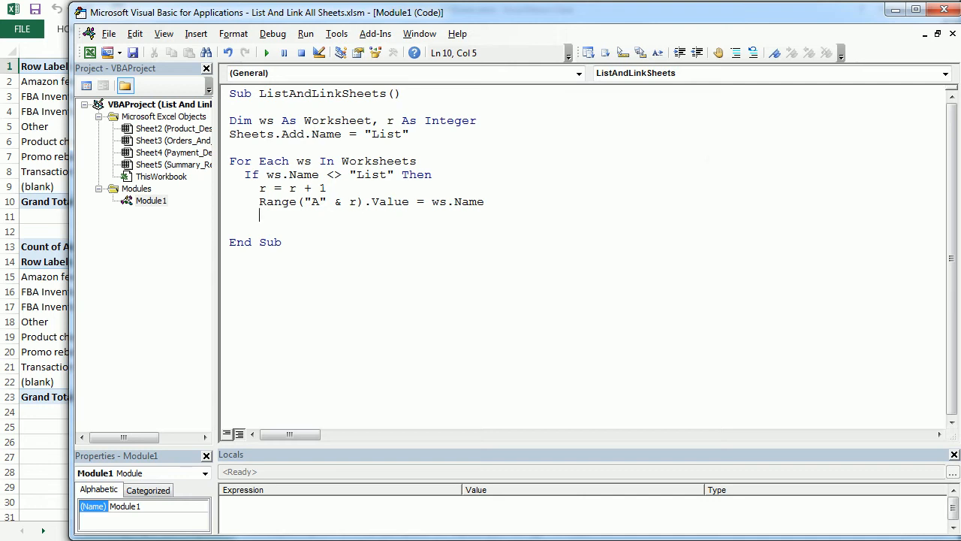
# Start a Range("A"&r) Hyperlinks.Add statement.
pyautogui.write('range')
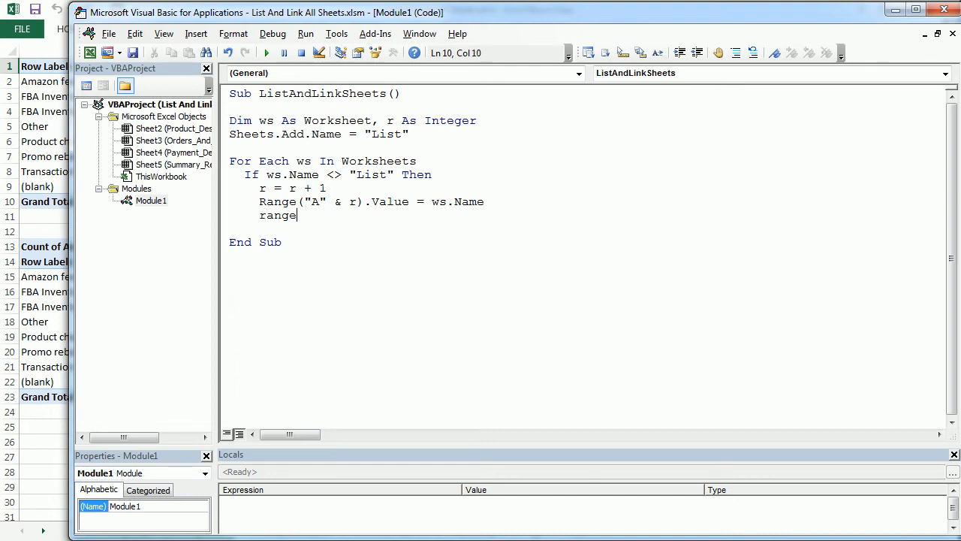
pyautogui.write('("A')
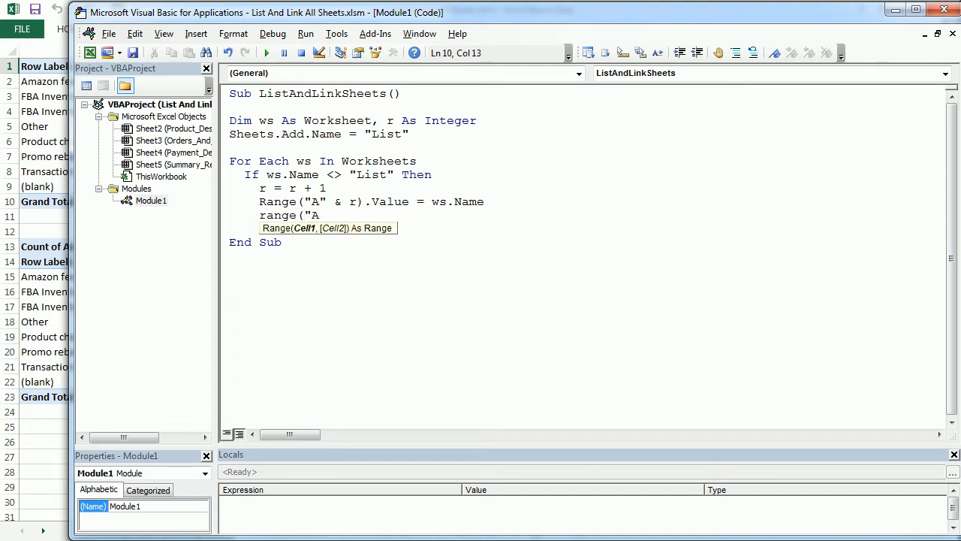
pyautogui.write('"&r')
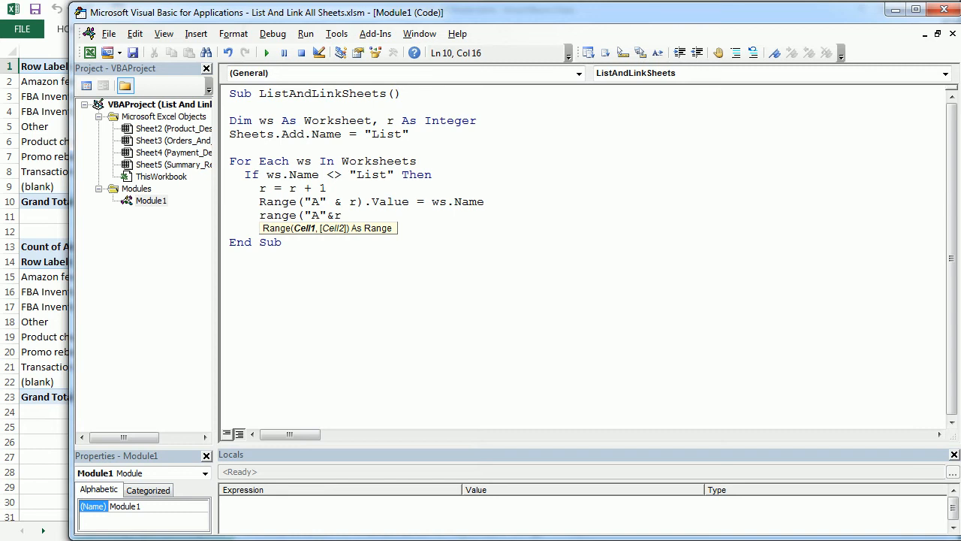
pyautogui.write(')')
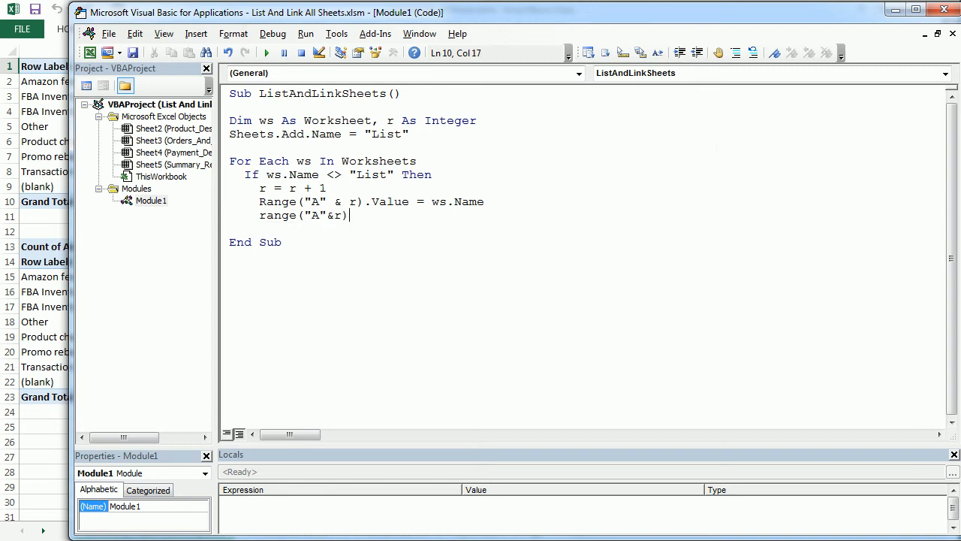
pyautogui.write('.hyper')
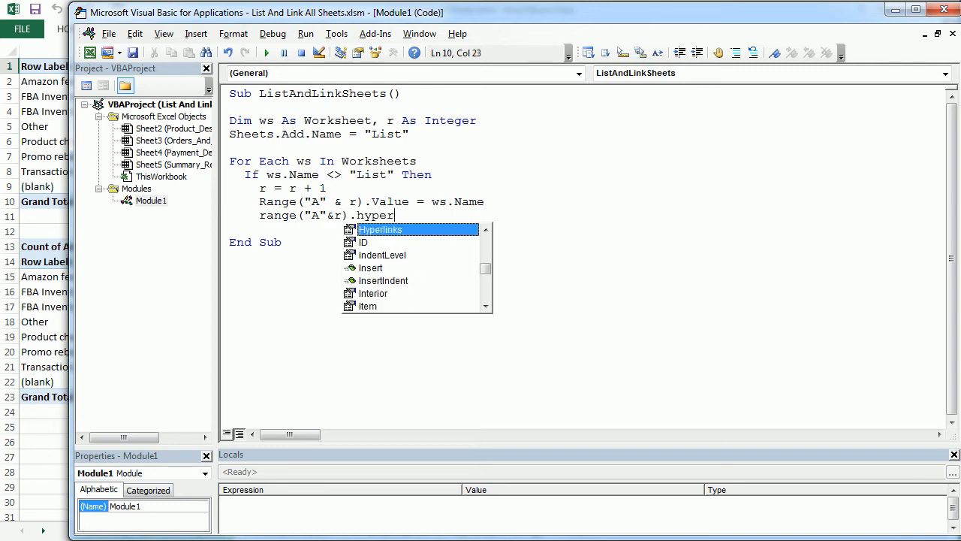
pyautogui.write('Hyperlinks.Add')
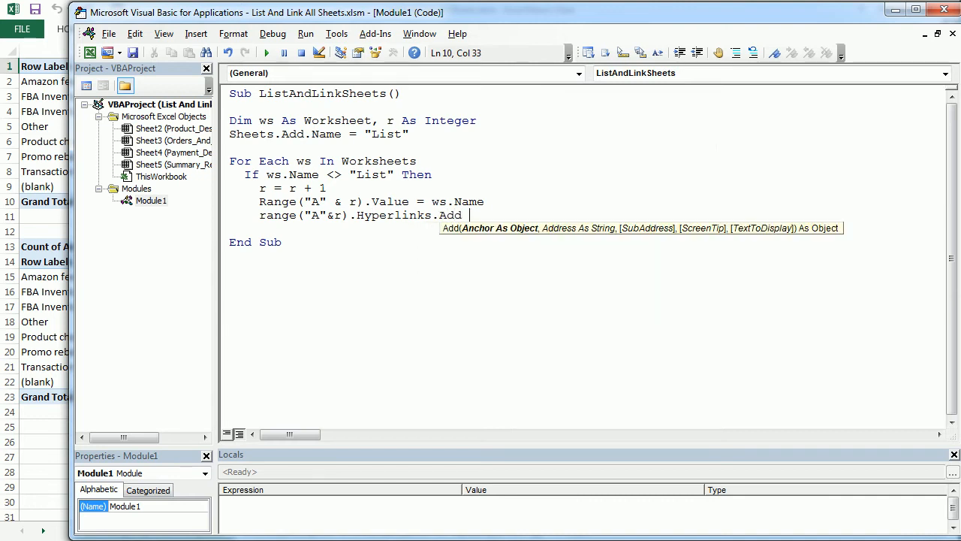
pyautogui.moveTo(507, 235)
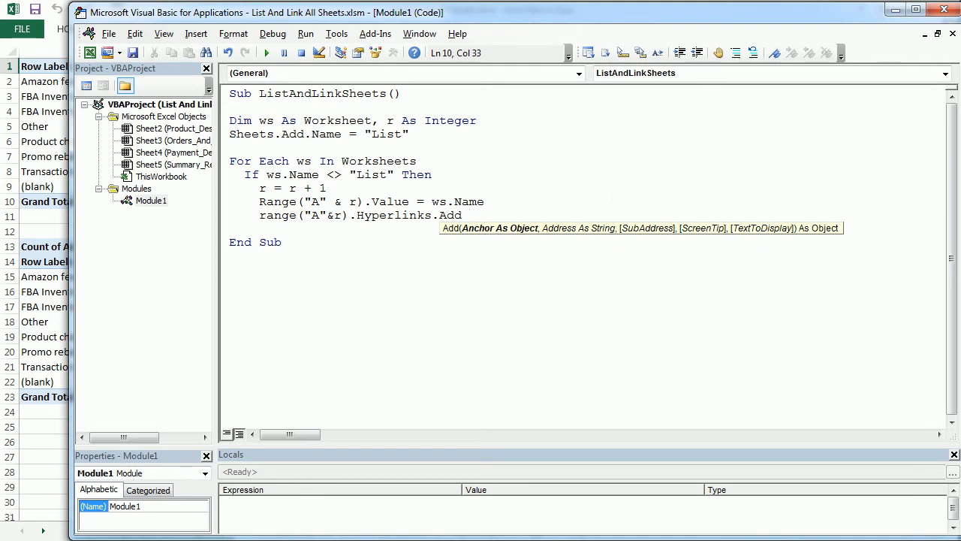
# Set the hyperlink argument Anchor:=Range("A"&r).
pyautogui.write('anchor')
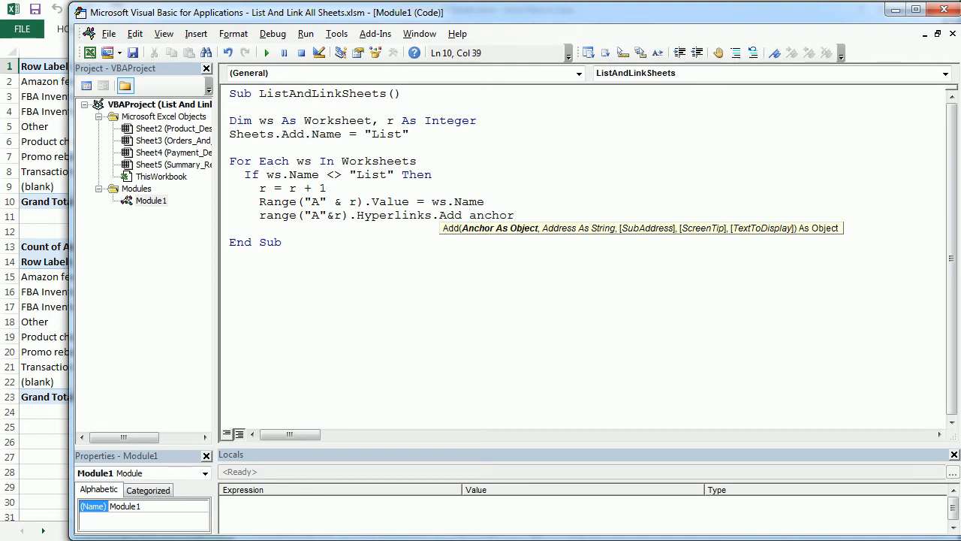
pyautogui.press('BackSpace')
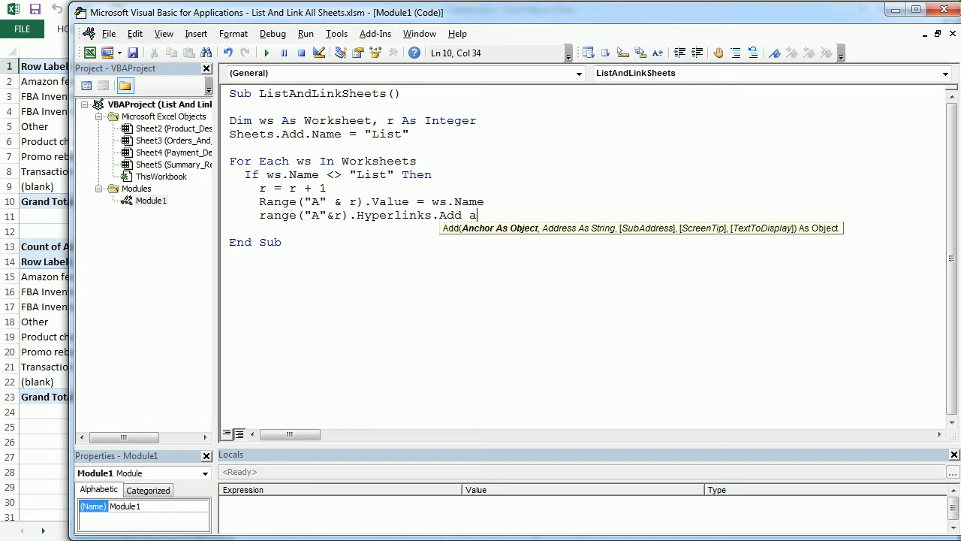
pyautogui.write('ncho')
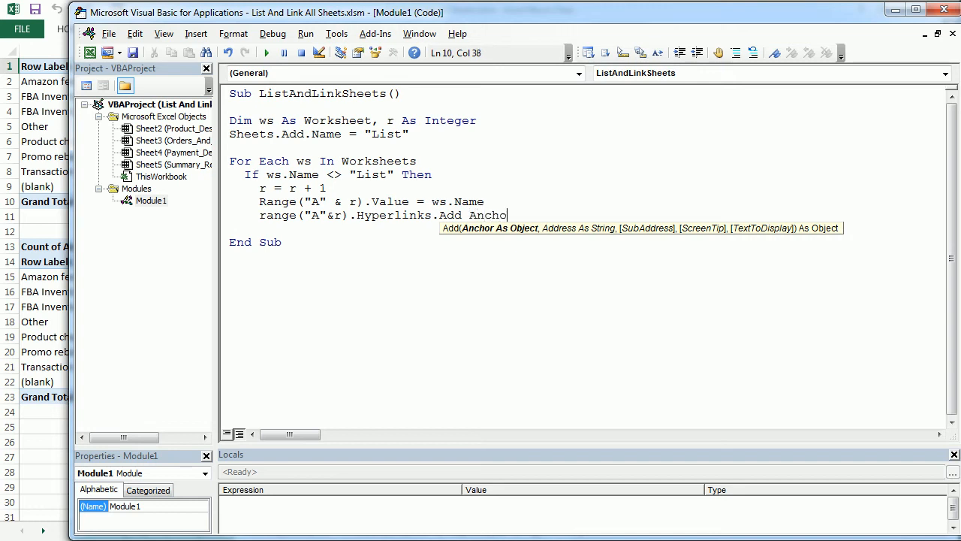
pyautogui.write(':=')
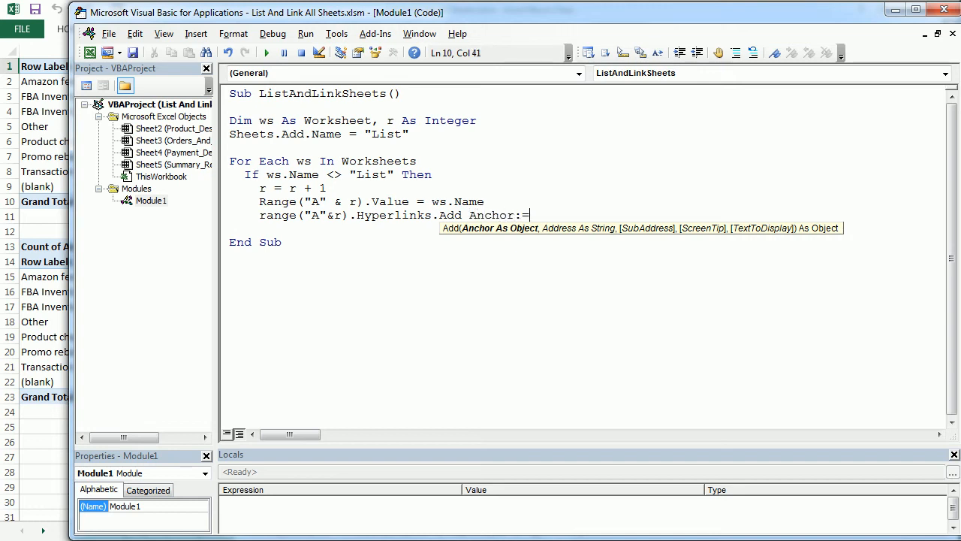
pyautogui.write('range(')
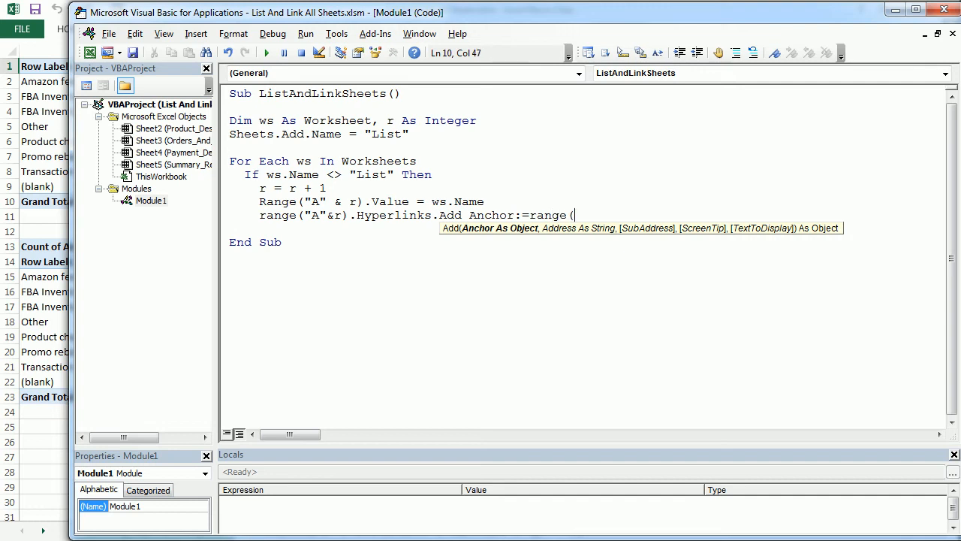
pyautogui.write('"A')
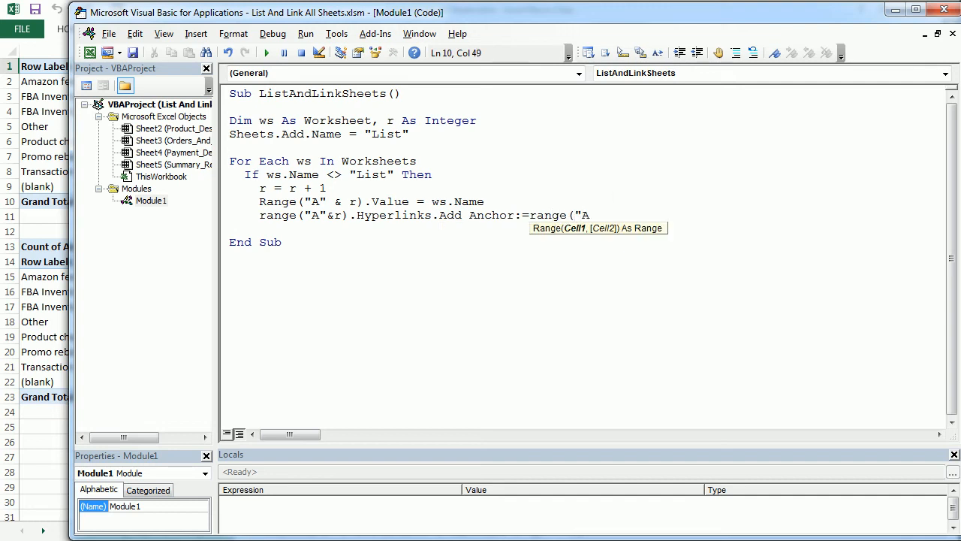
pyautogui.write('&r), _')
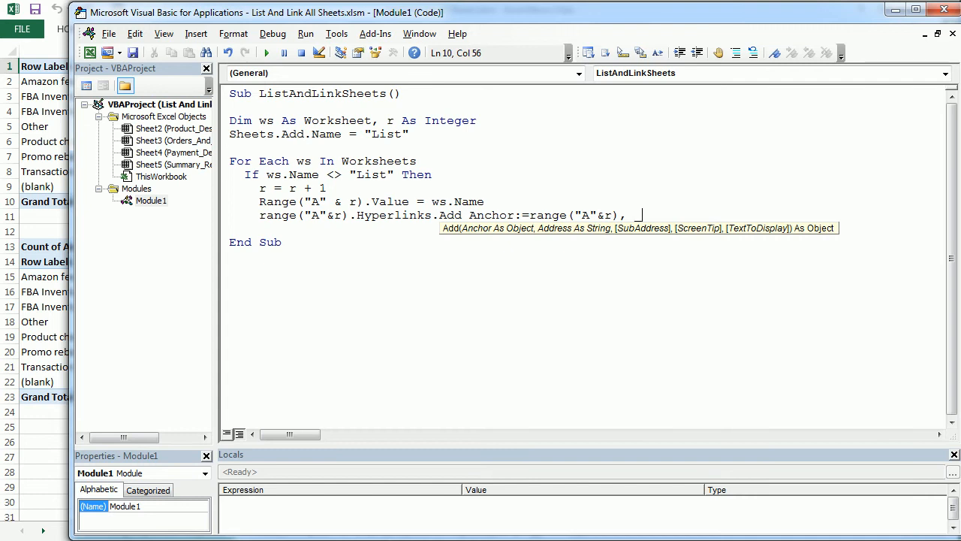
# Continue the statement on a new line with an empty Address argument.
pyautogui.press('enter')
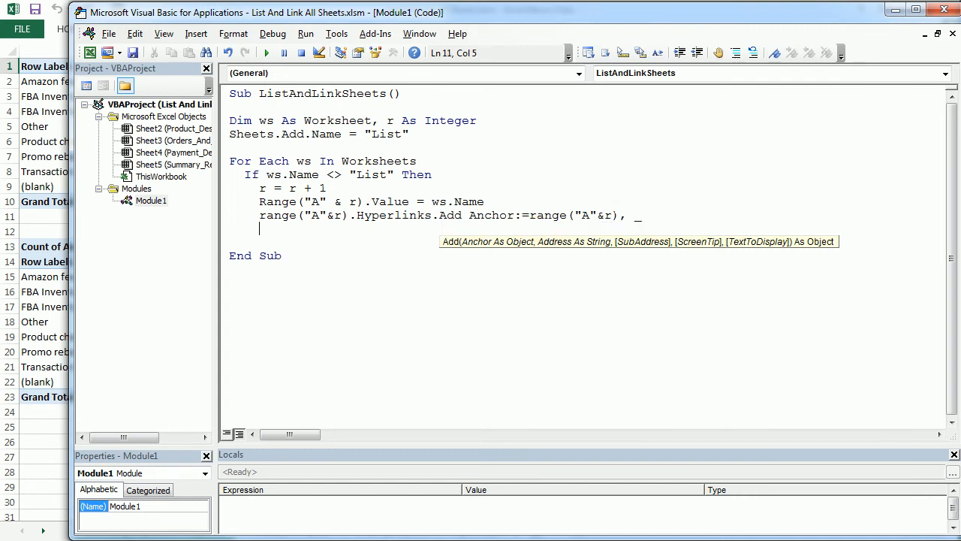
pyautogui.moveTo(565, 250)
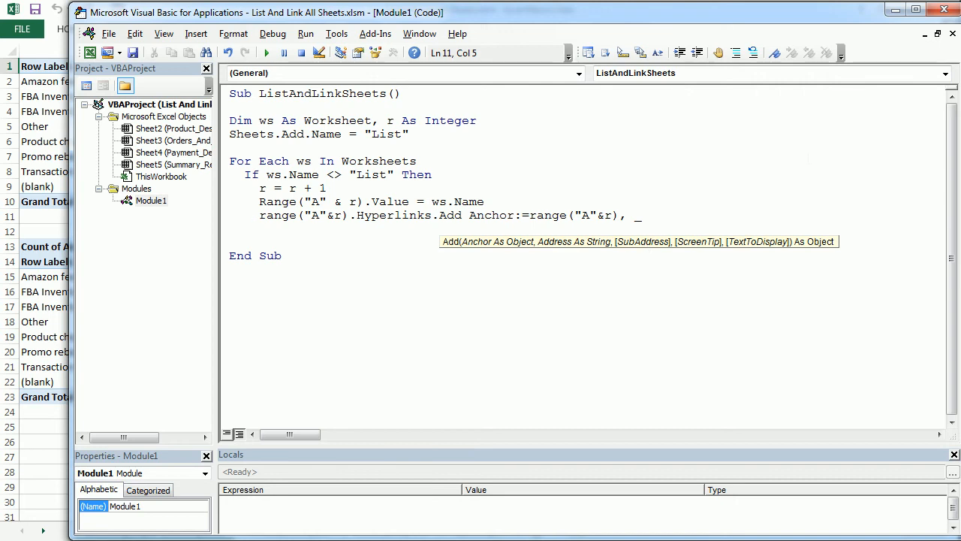
pyautogui.write('address:="')
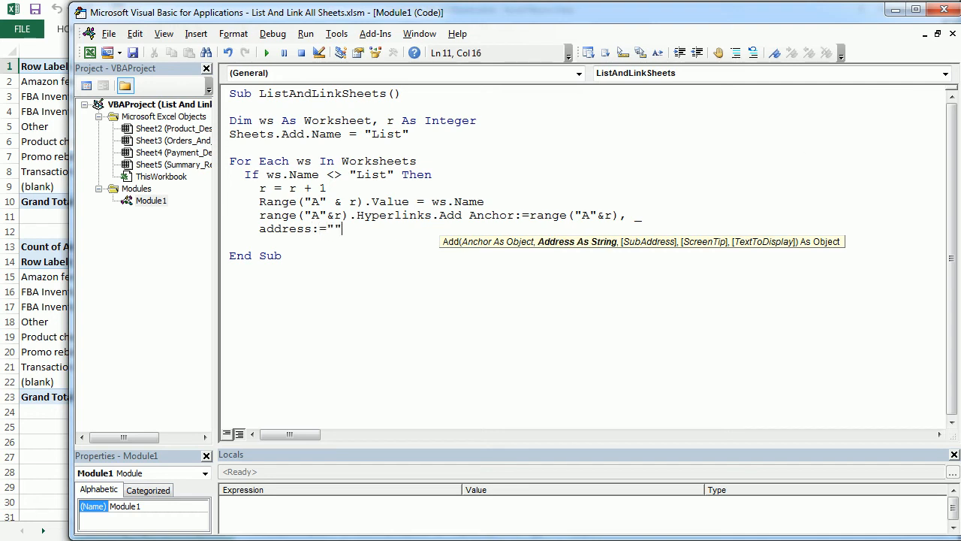
pyautogui.write(',')
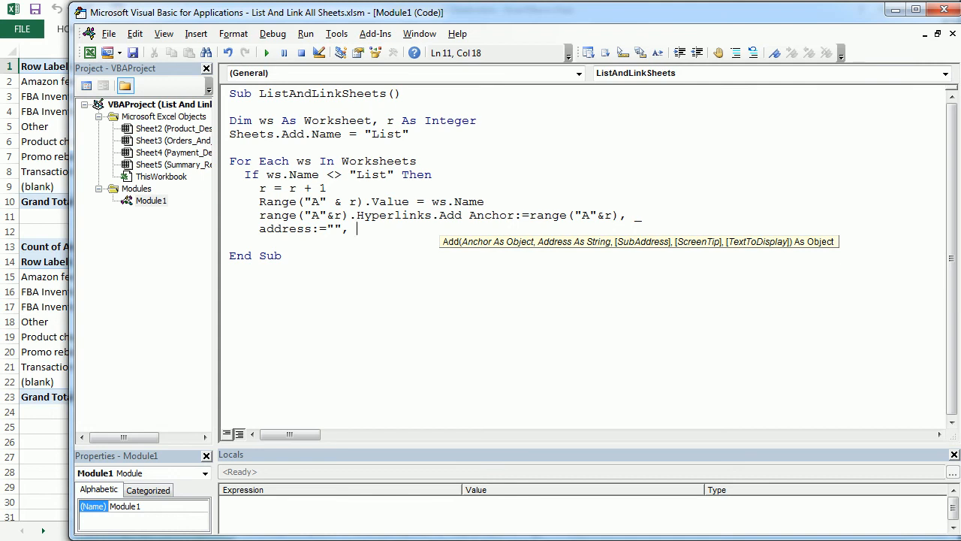
# Set SubAddress:=ws.Name & "!A1" so each link targets cell A1.
pyautogui.write('subaddress:')
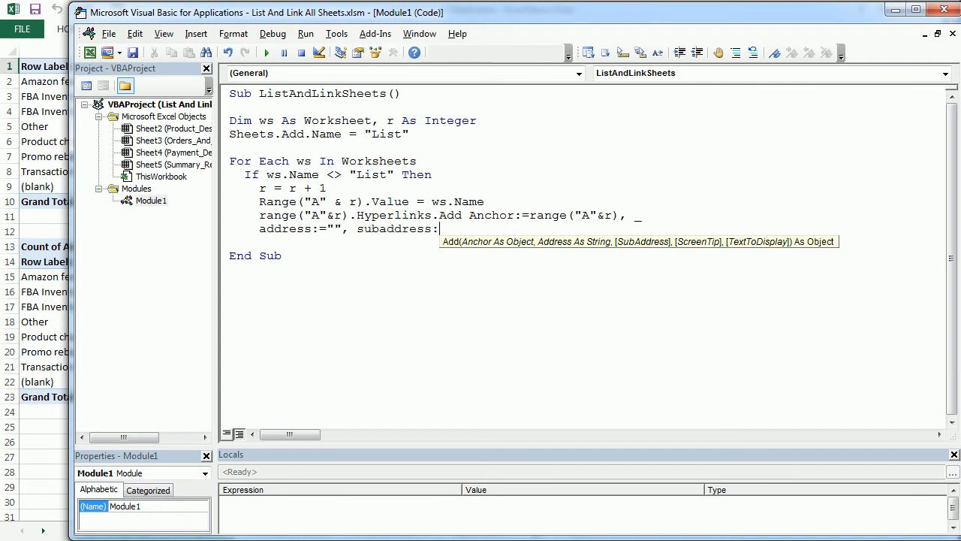
pyautogui.write('=')
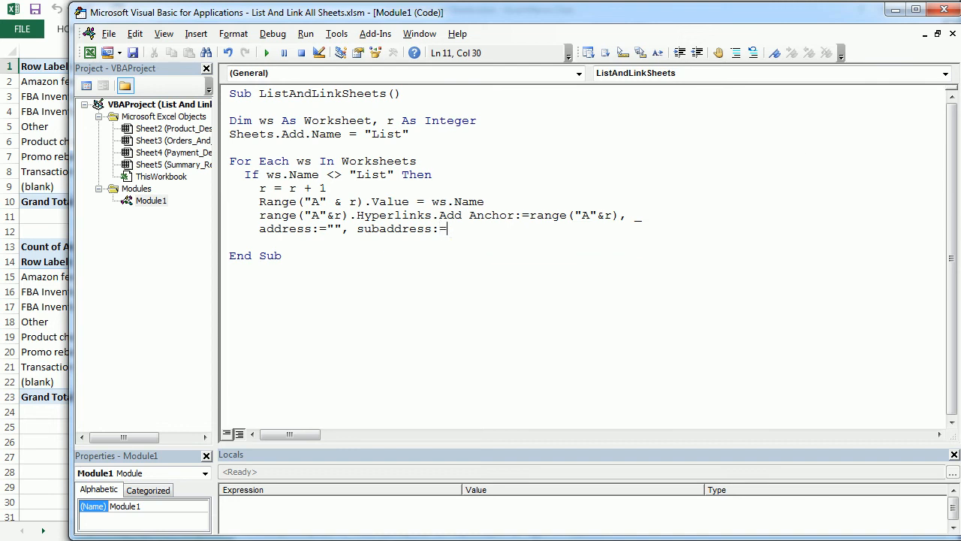
pyautogui.write('ws.')
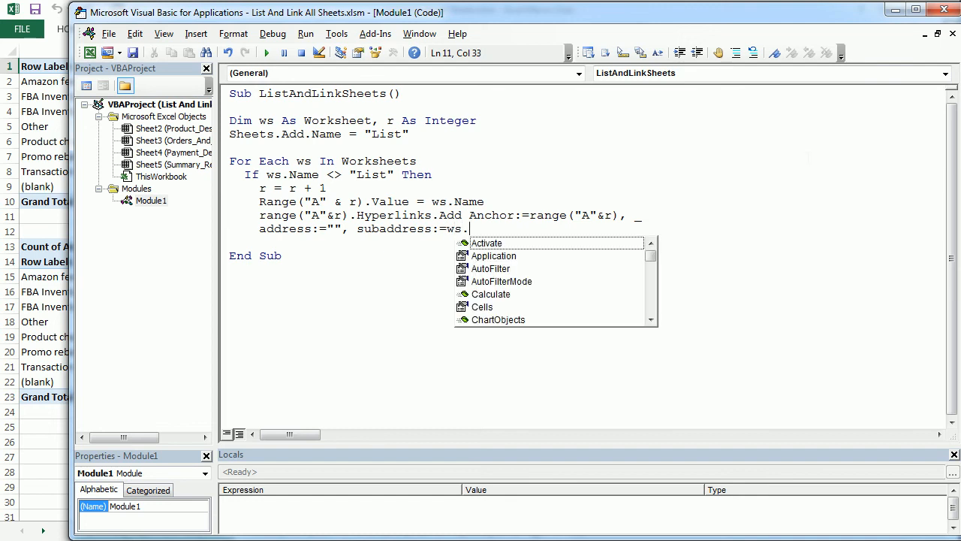
pyautogui.write('name')
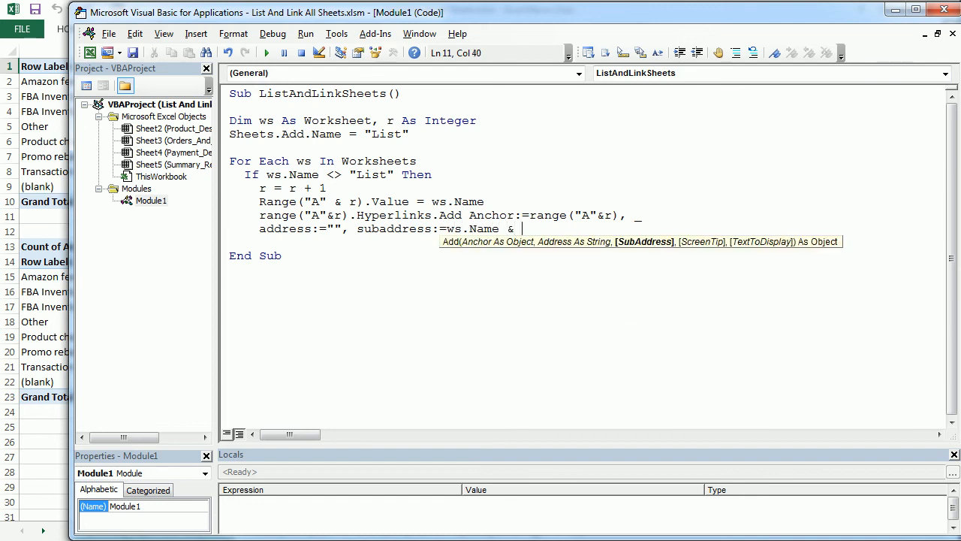
pyautogui.write('"!"')
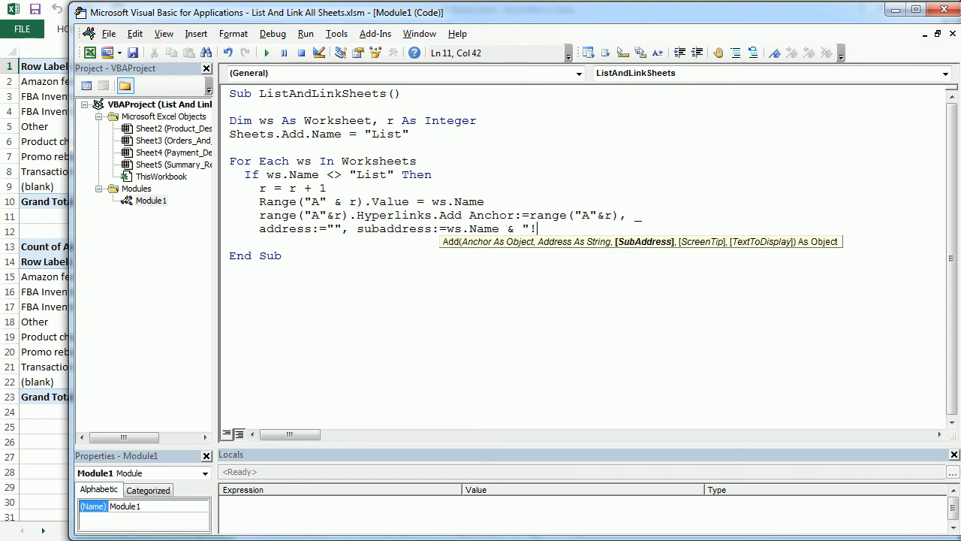
pyautogui.write('A1')
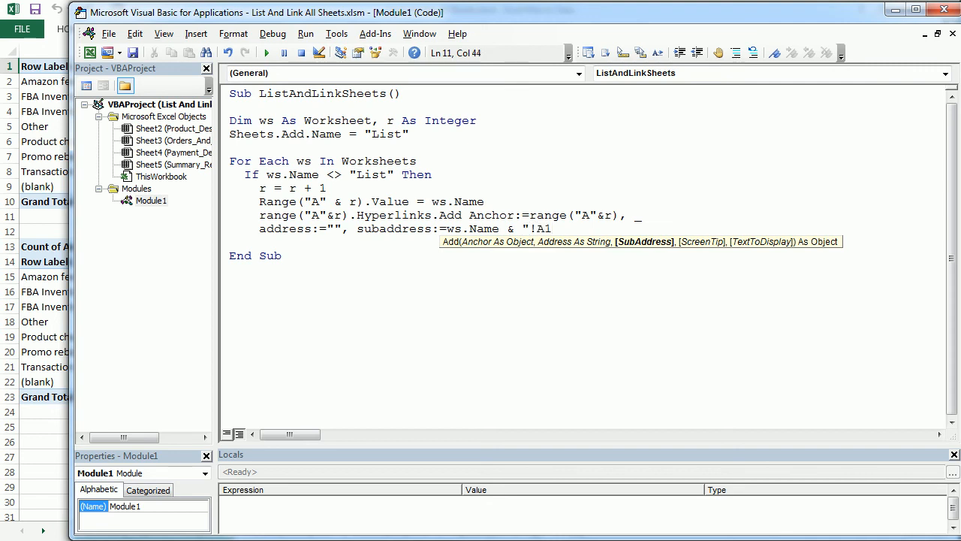
pyautogui.write('"')
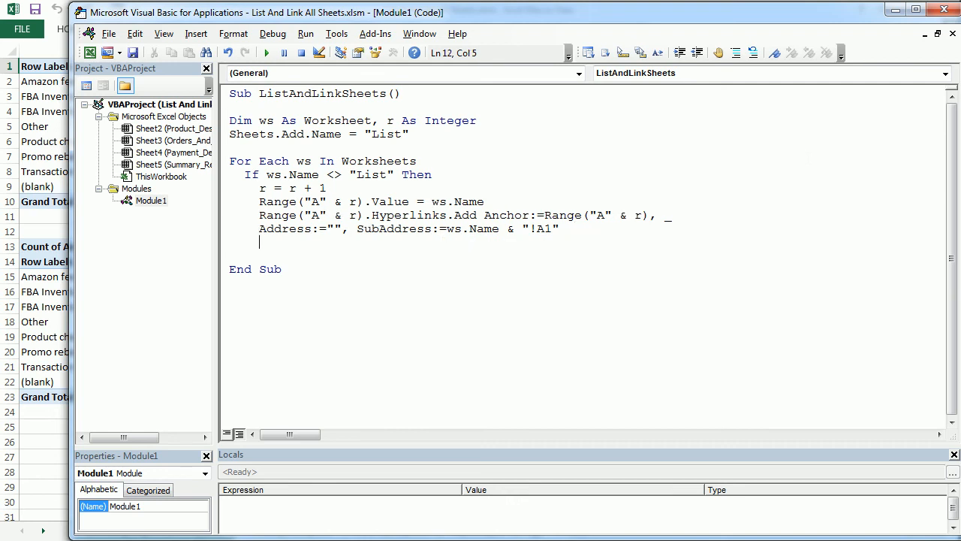
# Add End If and Next ws to close the block and loop.
pyautogui.write('end if')
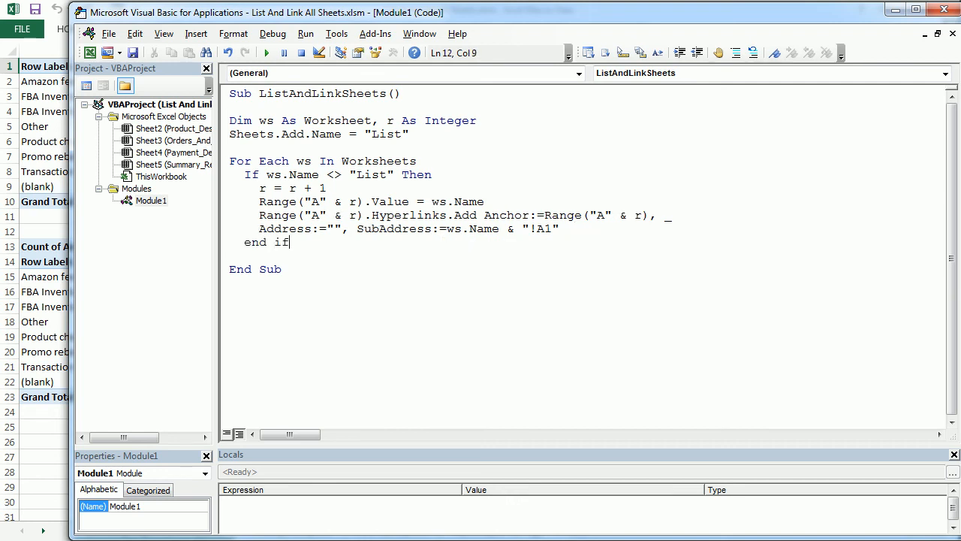
pyautogui.write('next')
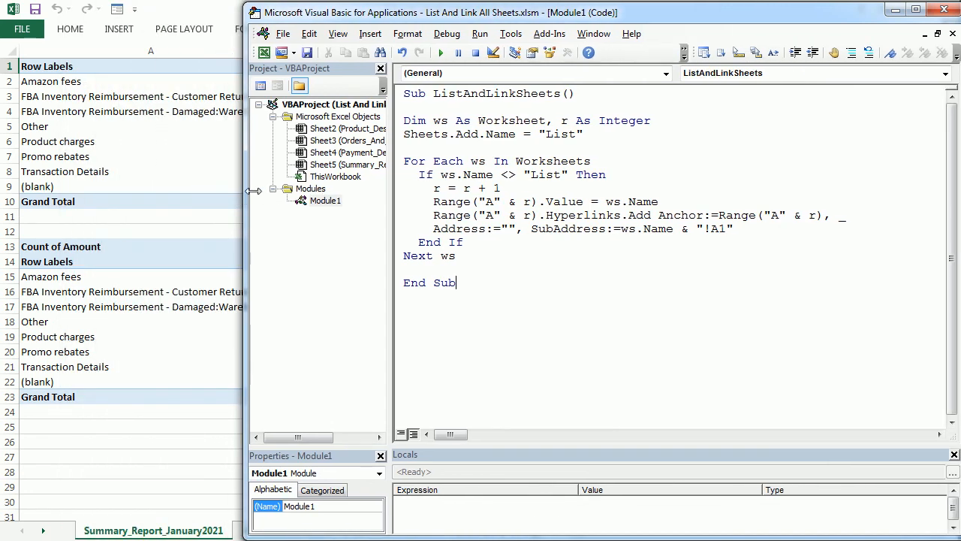
# Run the ListAndLinkSheets macro from inside its code.
pyautogui.click(441, 53)
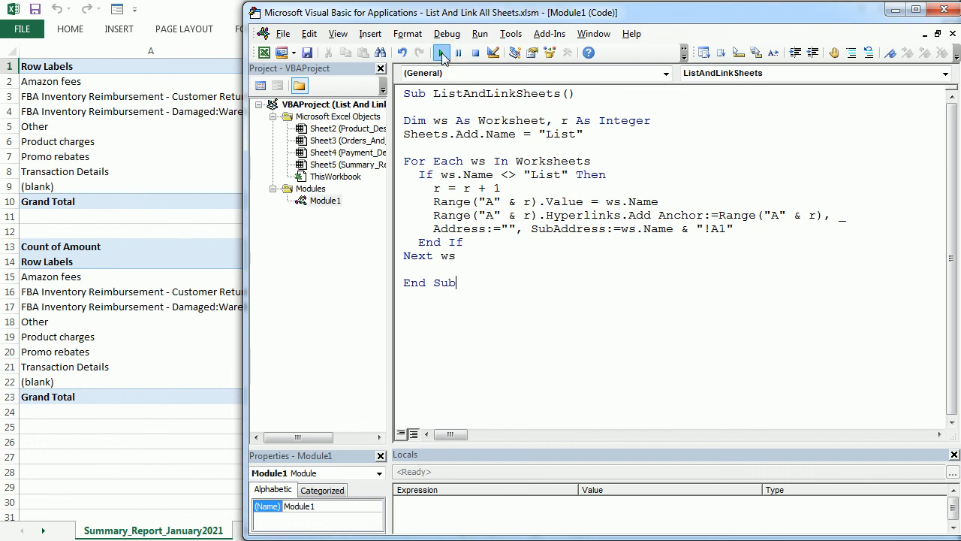
pyautogui.click(441, 52)
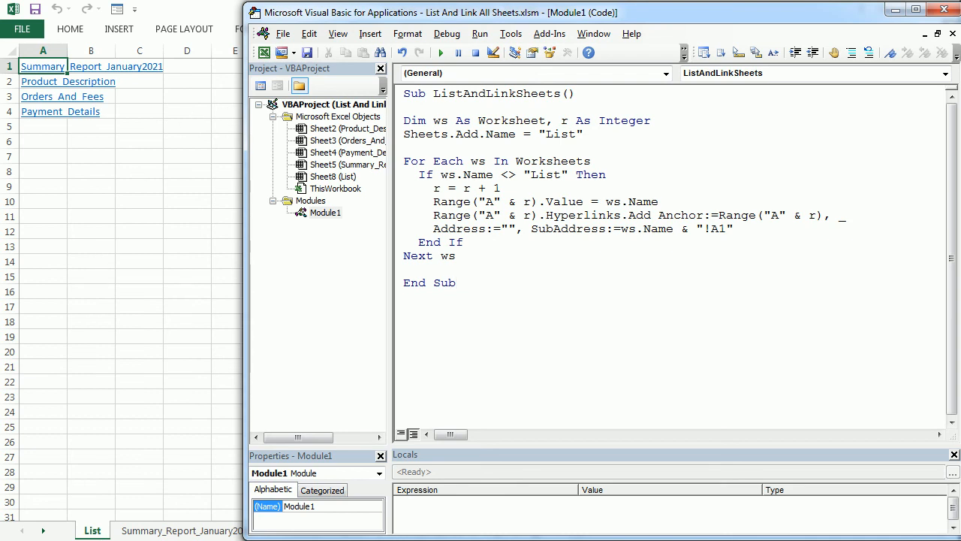
pyautogui.moveTo(43, 66)
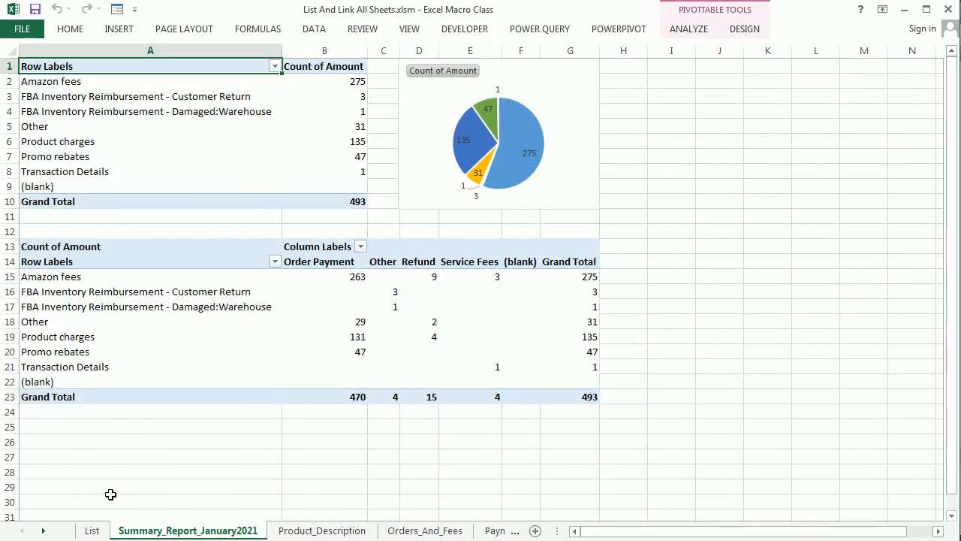
# Test the Product_Description link from the List sheet, then return to the VBA editor.
pyautogui.click(92, 530)
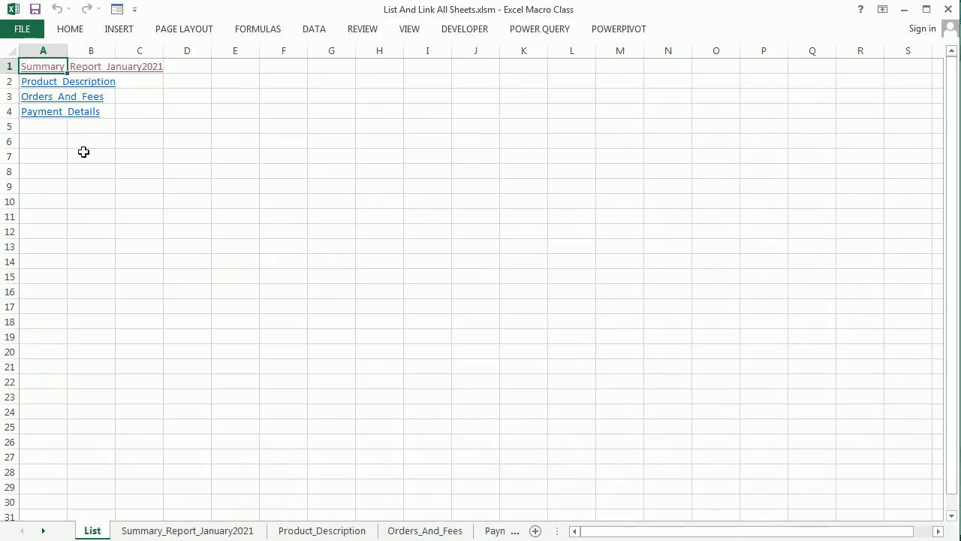
pyautogui.click(322, 530)
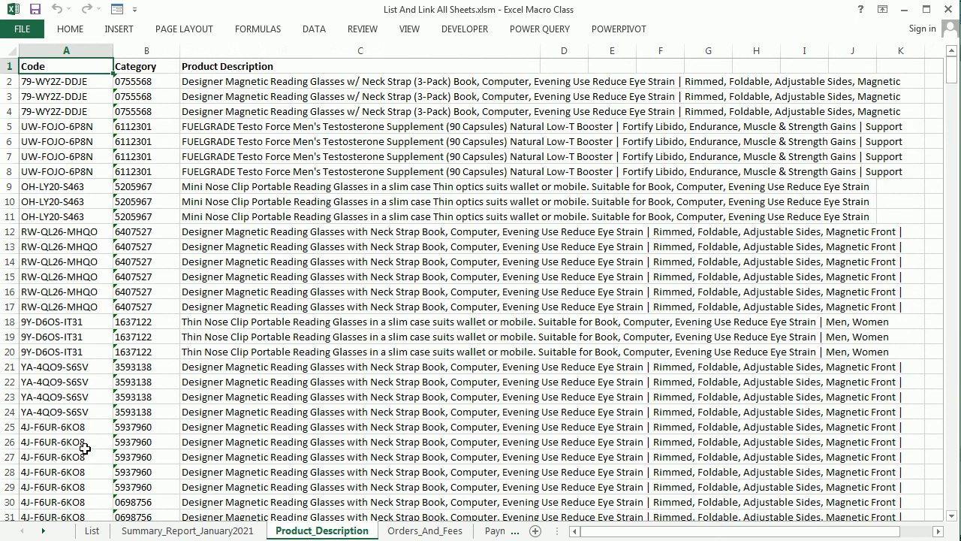
pyautogui.click(91, 530)
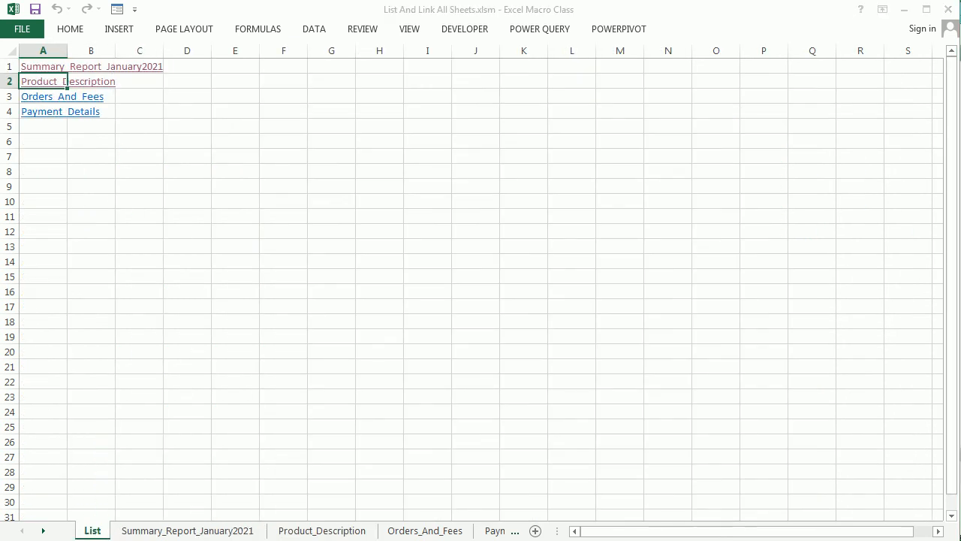
pyautogui.press('alt+F11')
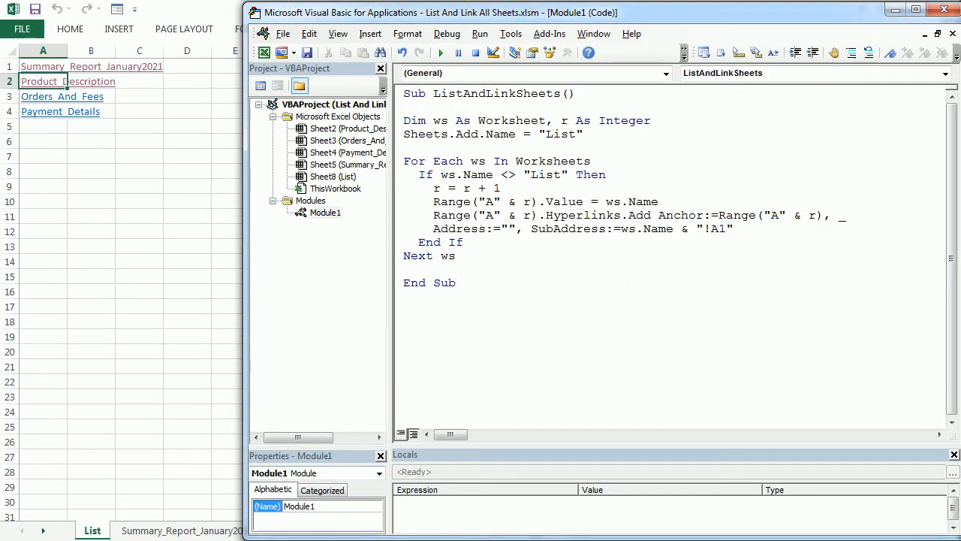